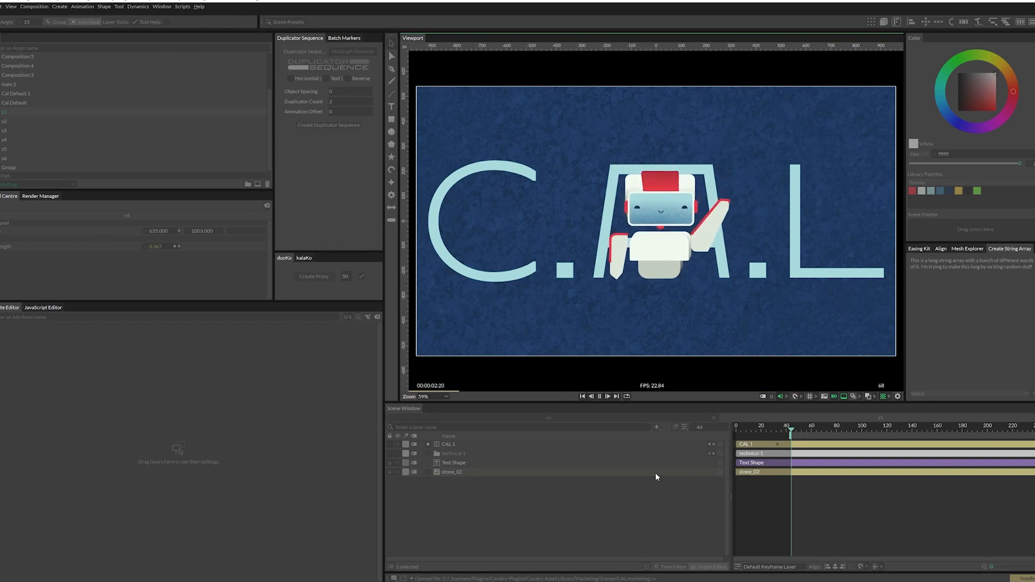
Open CAL ReadMe.md from the Cavalry_Asset_Library folder and scroll through its instructions
{"action": "left_click", "coordinate": [599, 396]}
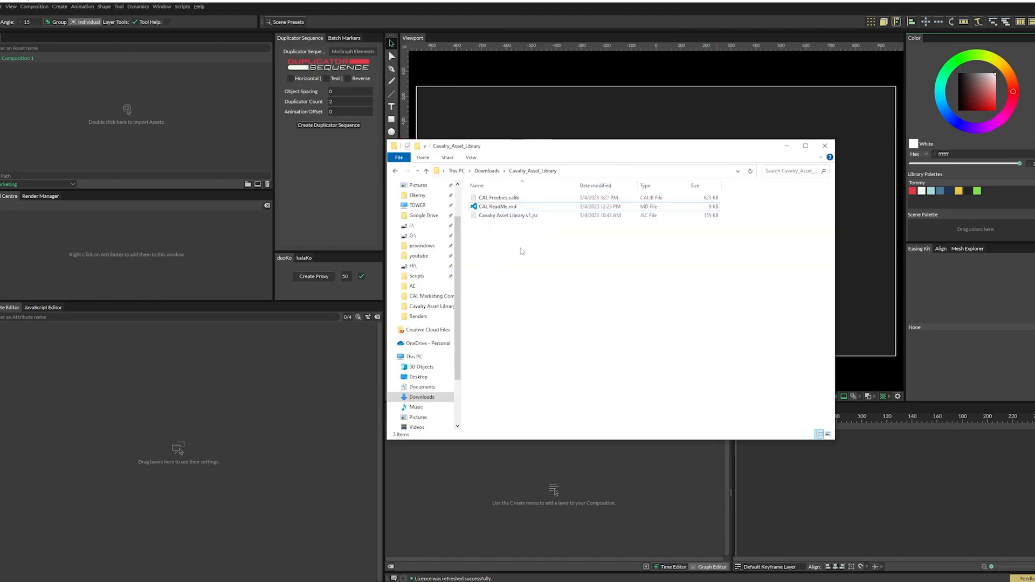
{"action": "mouse_move", "coordinate": [501, 226]}
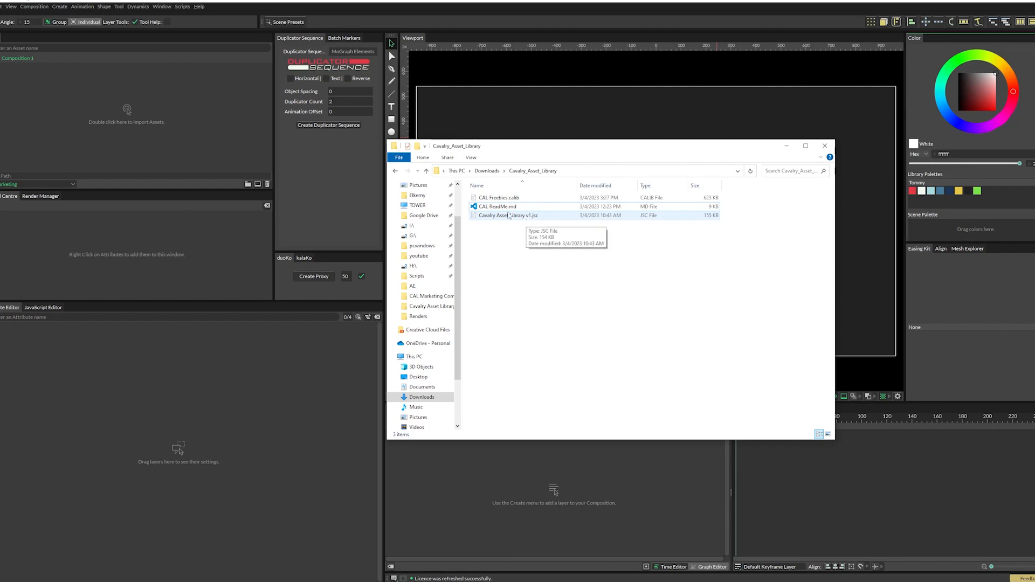
{"action": "double_click", "coordinate": [496, 207]}
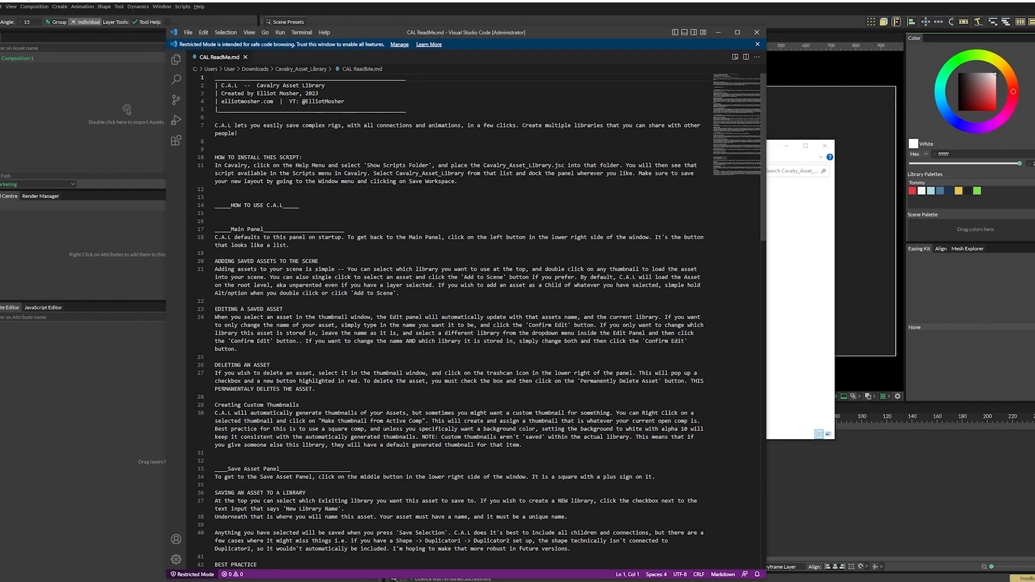
{"action": "scroll", "scroll_direction": "down", "scroll_amount": 3}
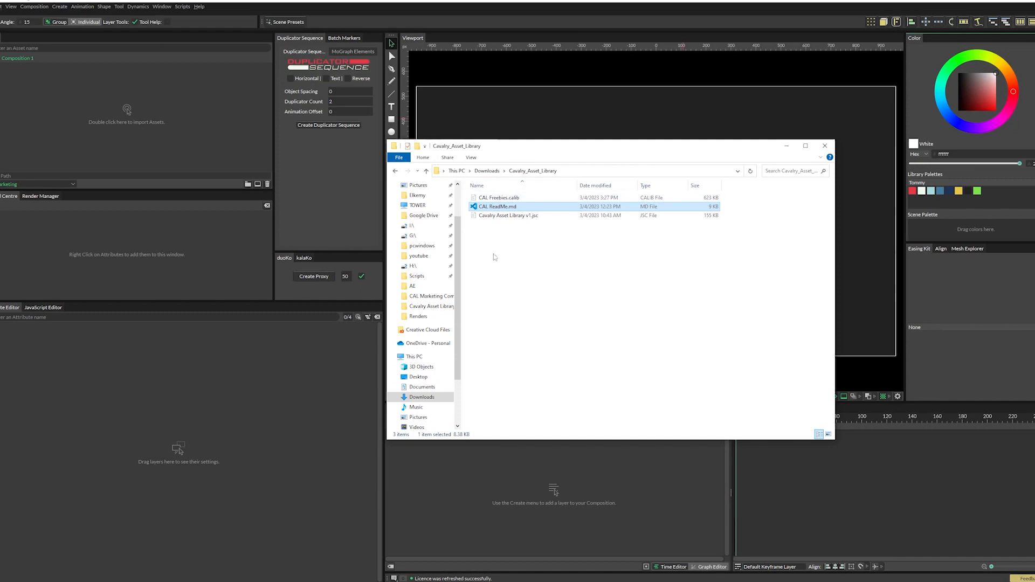
Reveal Cavalry's Scripts folder via Help > Show Scripts Folder and open it for the .jsc file
{"action": "left_click", "coordinate": [199, 6]}
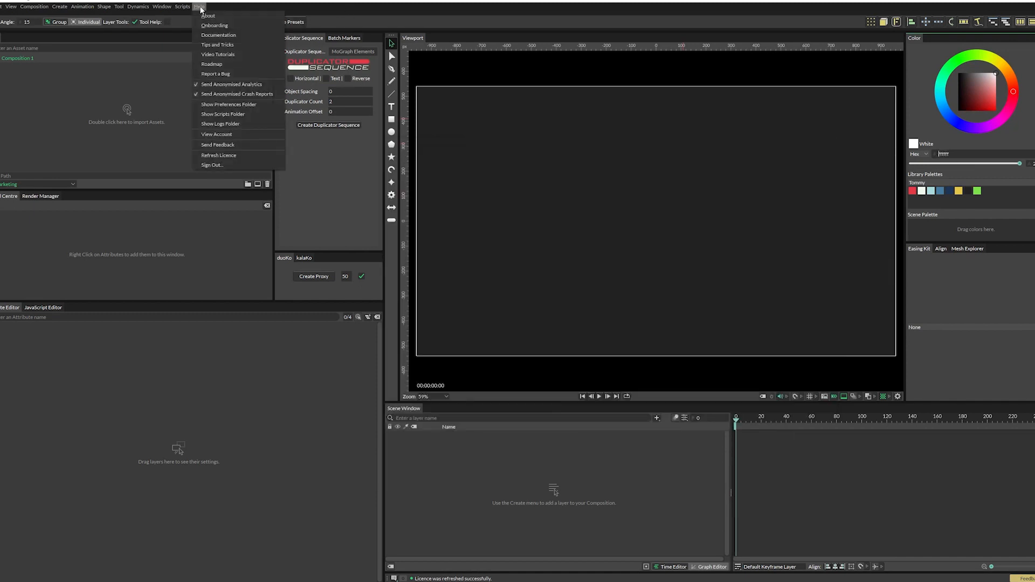
{"action": "mouse_move", "coordinate": [223, 113]}
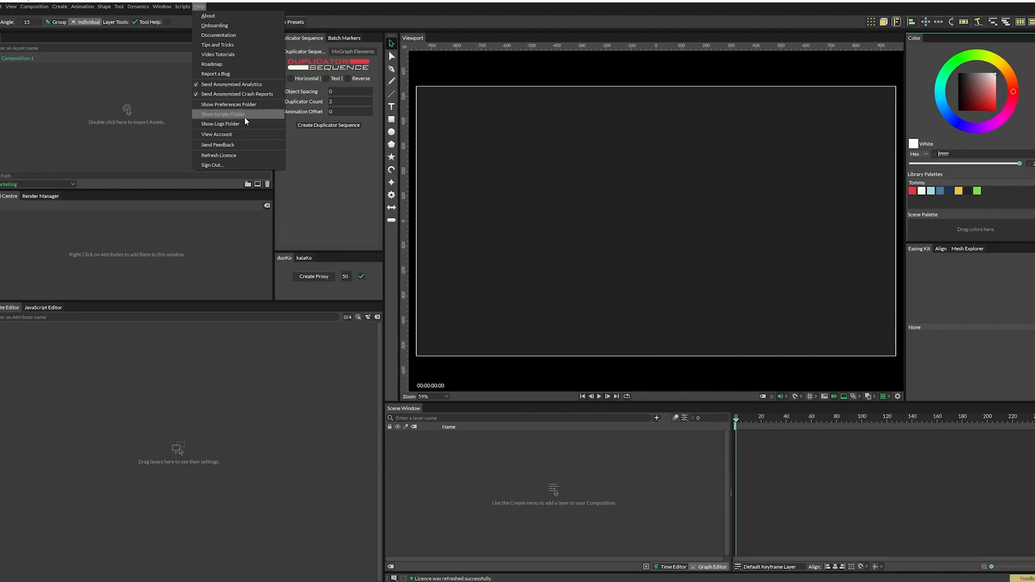
{"action": "left_click", "coordinate": [222, 114]}
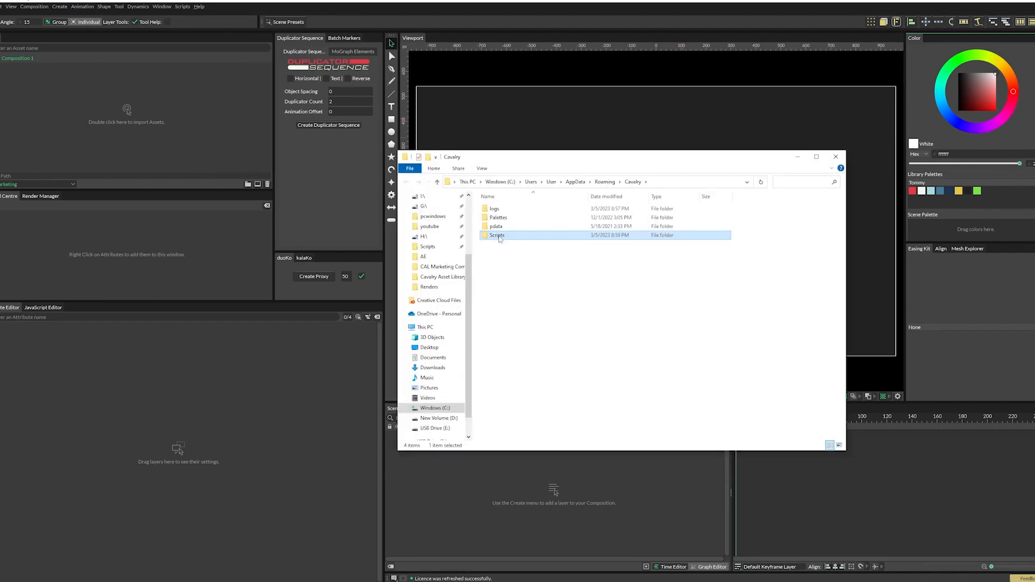
{"action": "double_click", "coordinate": [496, 235]}
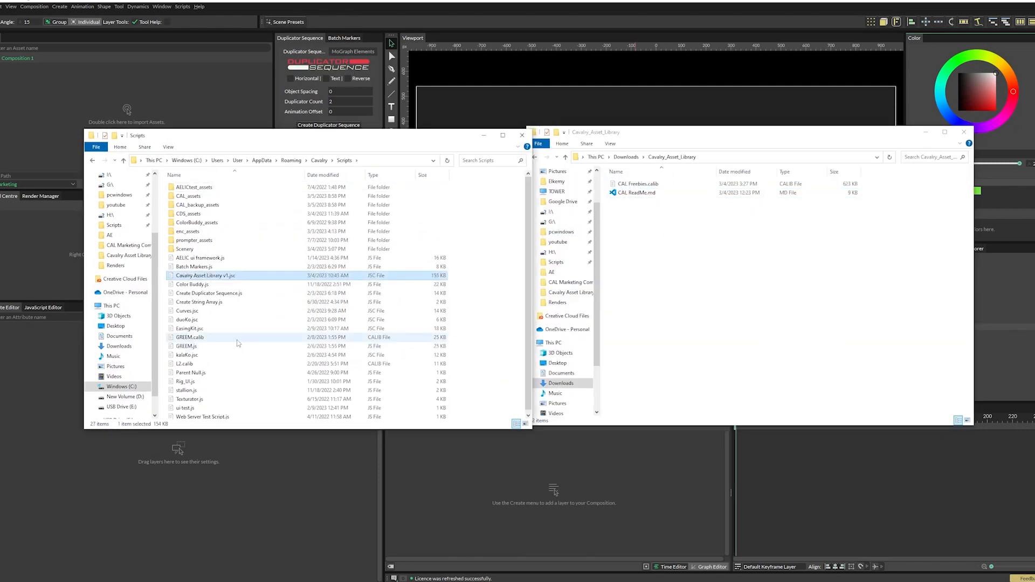
{"action": "mouse_move", "coordinate": [228, 283]}
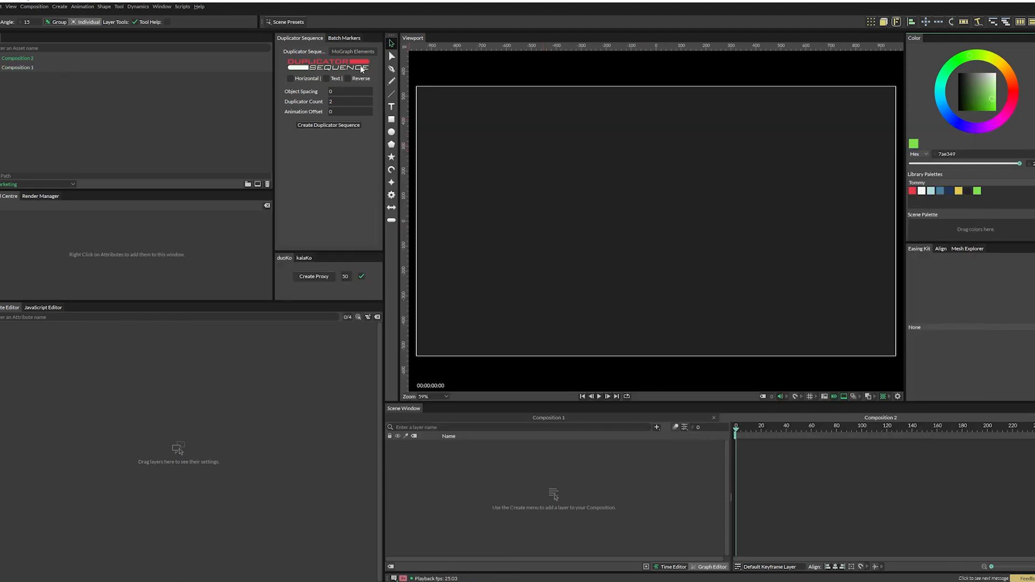
Launch the Cavalry Asset Library v1 script and dock the floating C.A.L window into the panels
{"action": "left_click", "coordinate": [182, 6]}
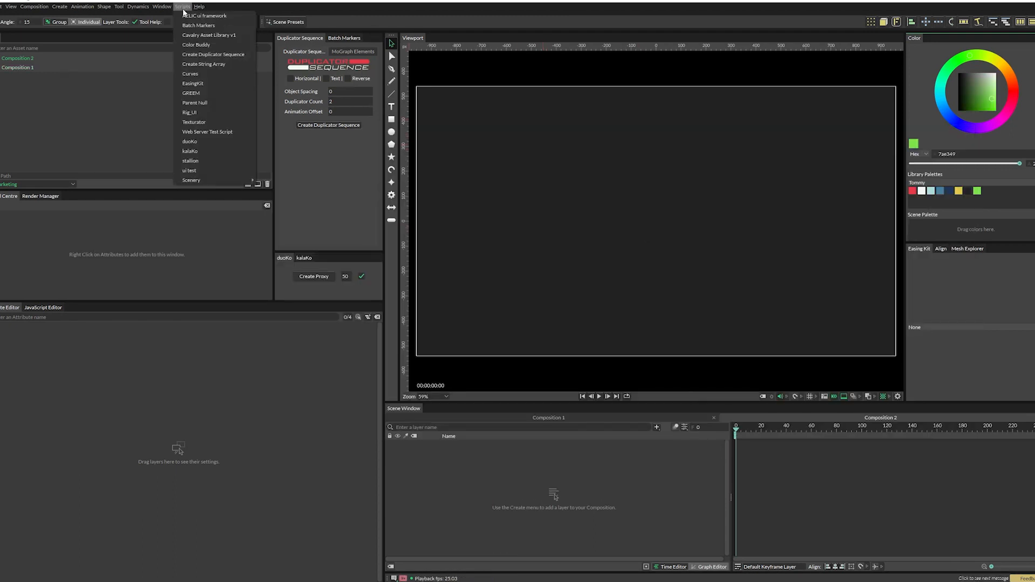
{"action": "mouse_move", "coordinate": [208, 35]}
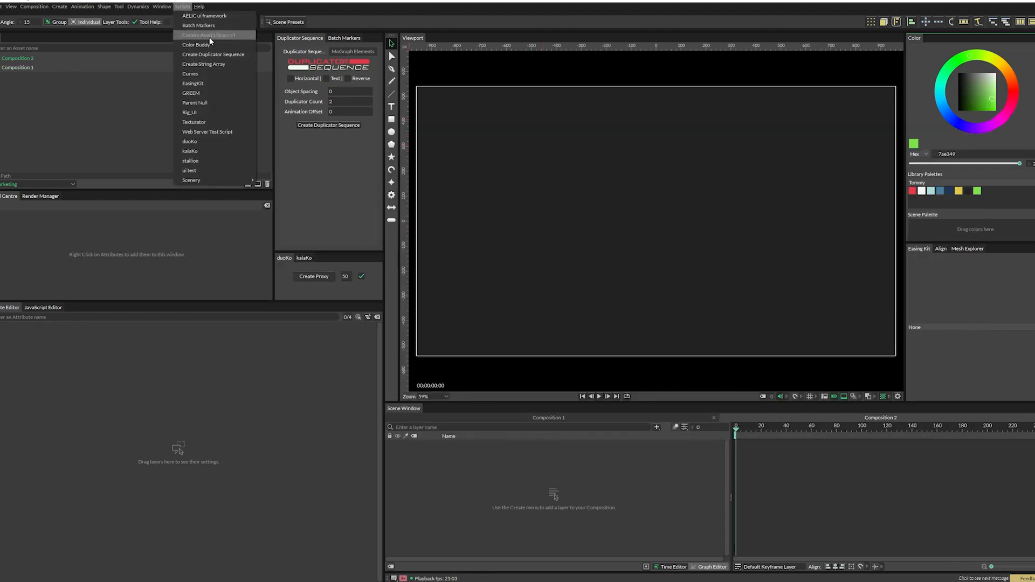
{"action": "left_click", "coordinate": [208, 35]}
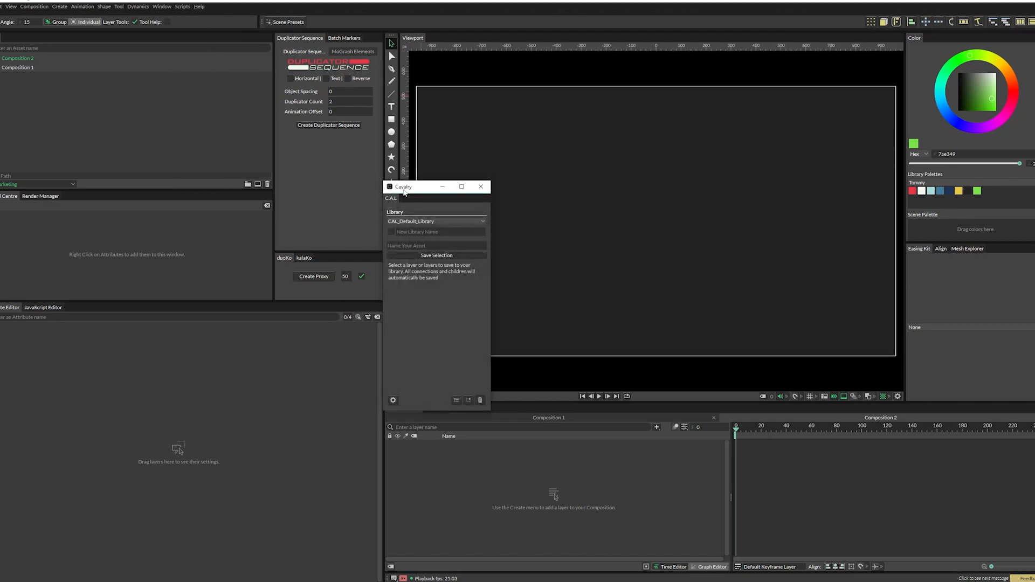
{"action": "left_click_drag", "start_coordinate": [402, 187], "coordinate": [449, 107]}
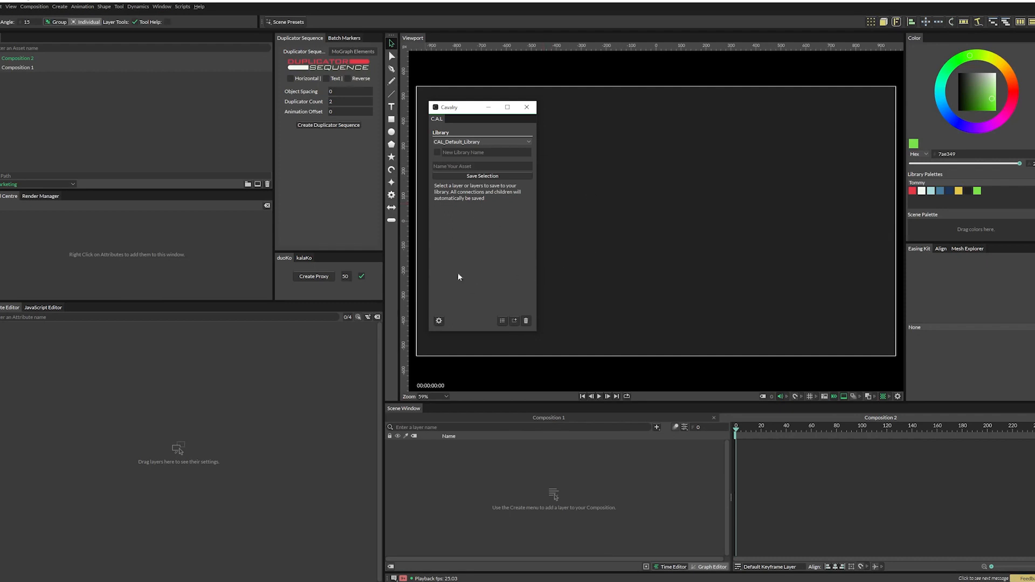
{"action": "mouse_move", "coordinate": [615, 237]}
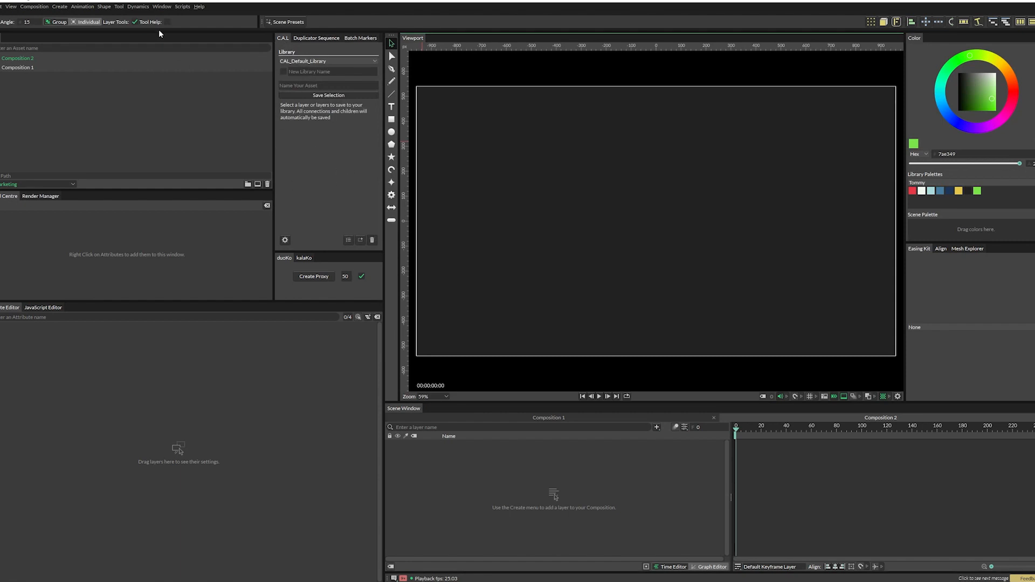
Save the current layout with the docked C.A.L panel as a workspace
{"action": "left_click", "coordinate": [162, 6]}
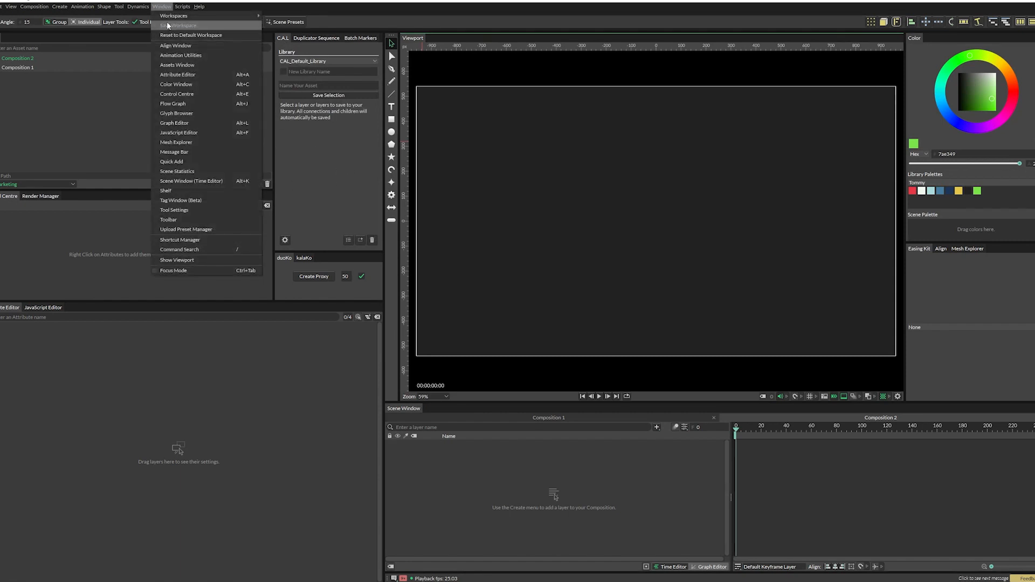
{"action": "left_click", "coordinate": [179, 25]}
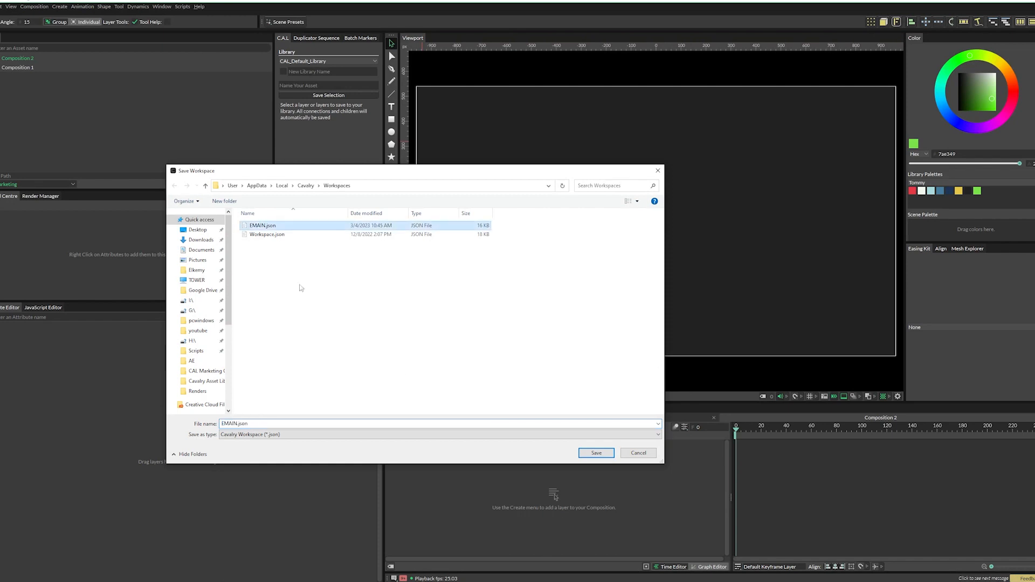
{"action": "left_click", "coordinate": [595, 452]}
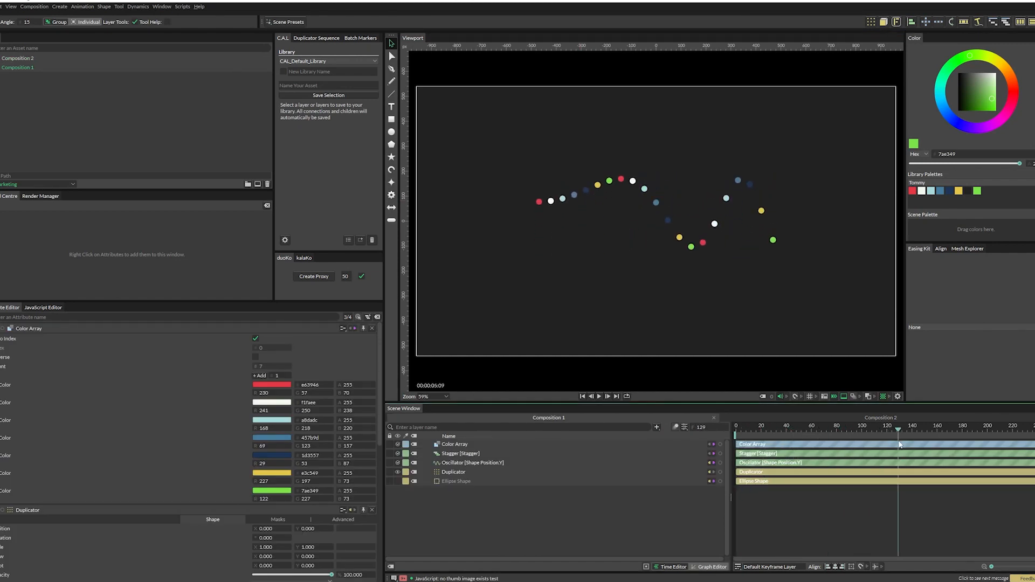
Group the coloured-dot layers and rename the new group to 'dna'
{"action": "left_click", "coordinate": [472, 463]}
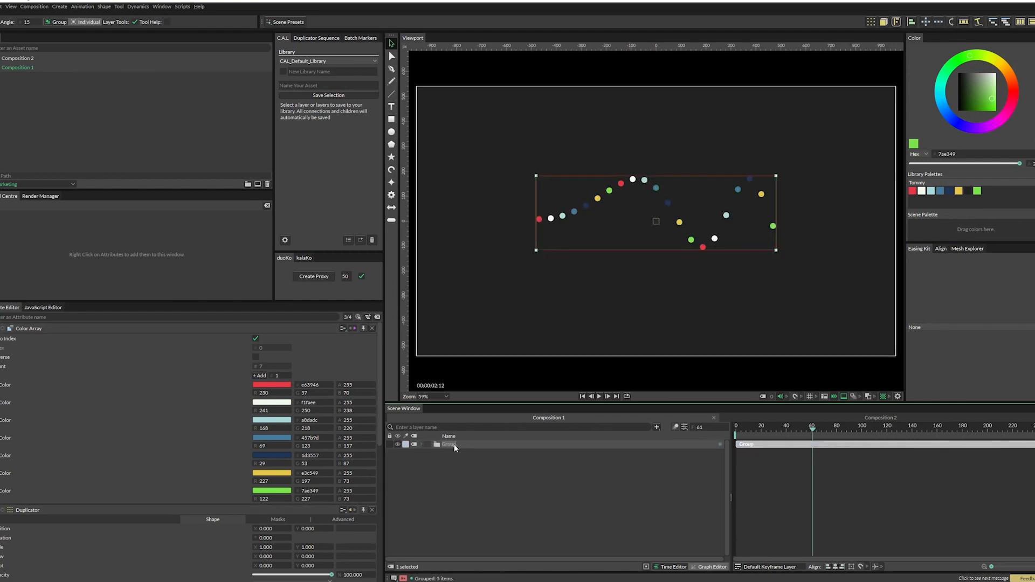
{"action": "double_click", "coordinate": [448, 444]}
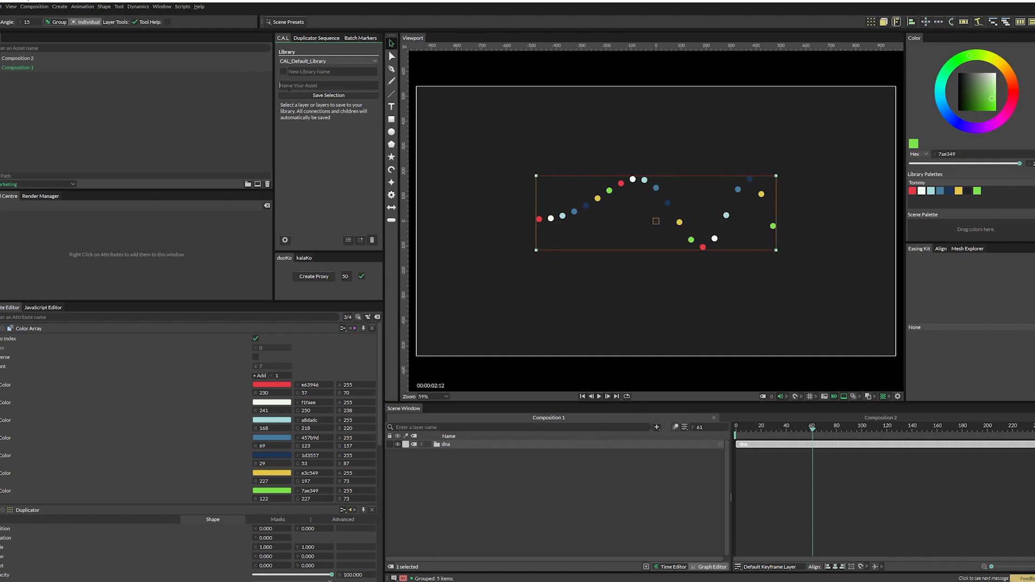
{"action": "type", "text": "dna"}
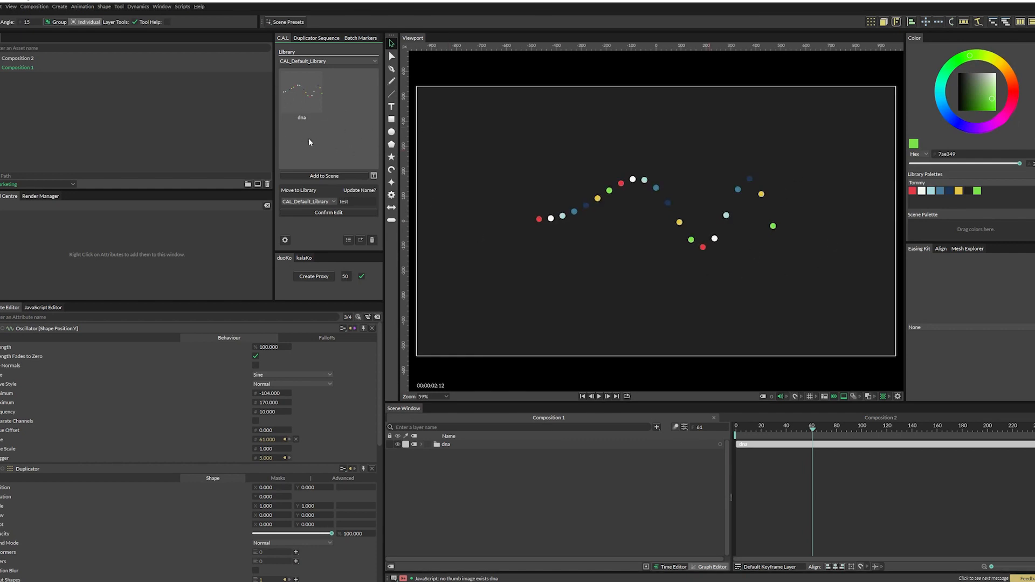
{"action": "mouse_move", "coordinate": [368, 115]}
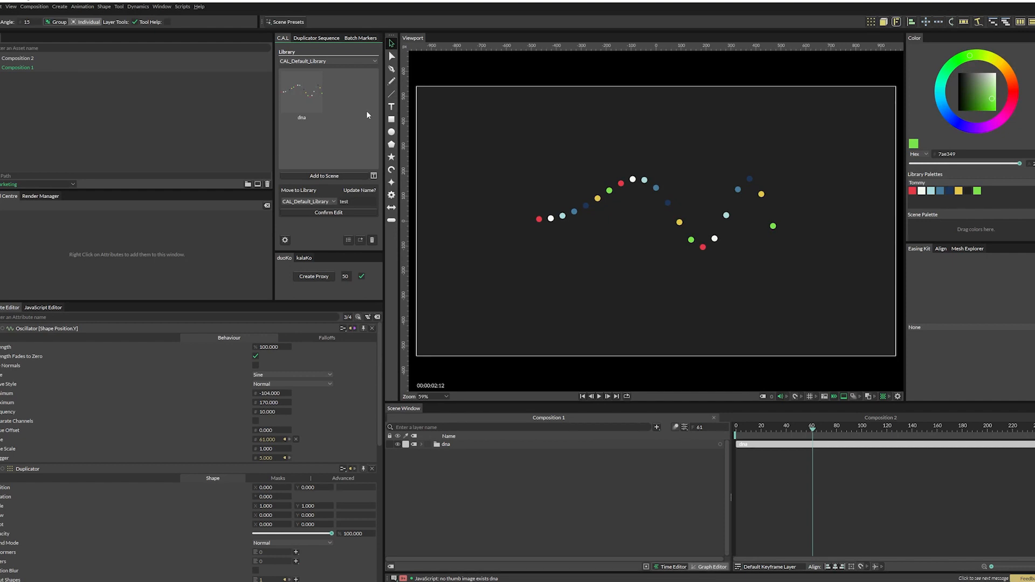
{"action": "mouse_move", "coordinate": [368, 192]}
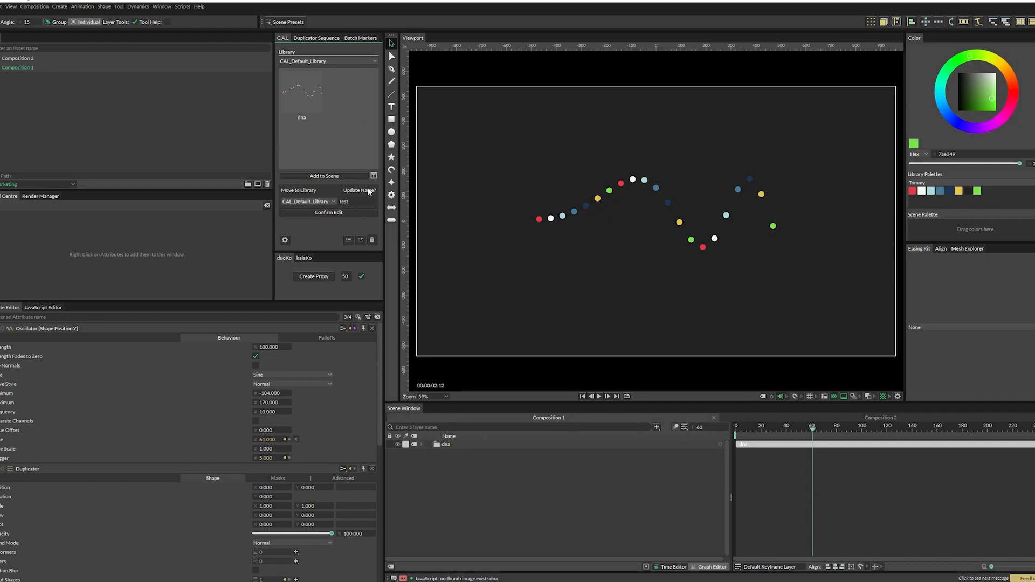
Edit the dna asset with Update Name? enabled and confirm its new name DNA
{"action": "left_click", "coordinate": [326, 62]}
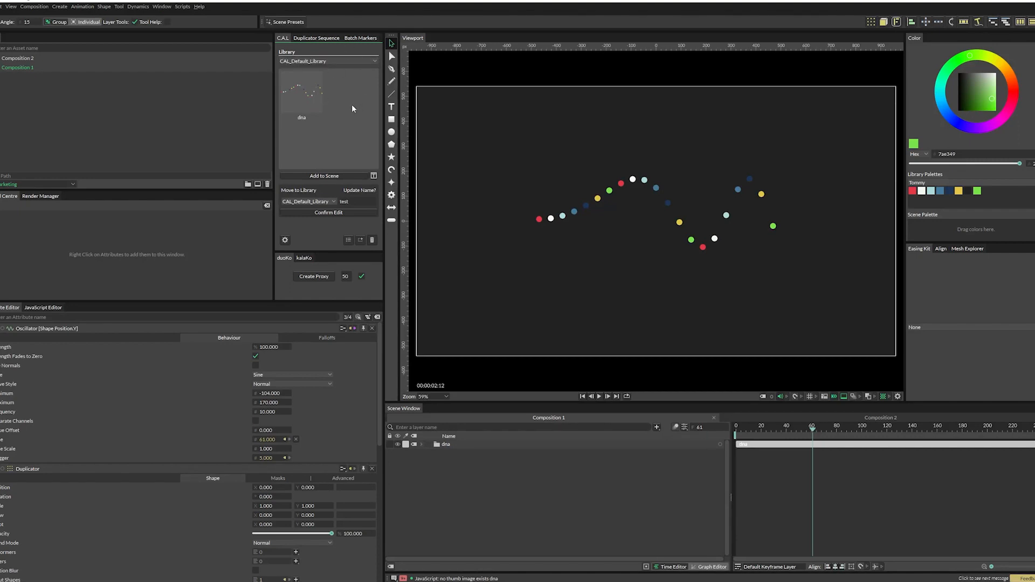
{"action": "mouse_move", "coordinate": [345, 64]}
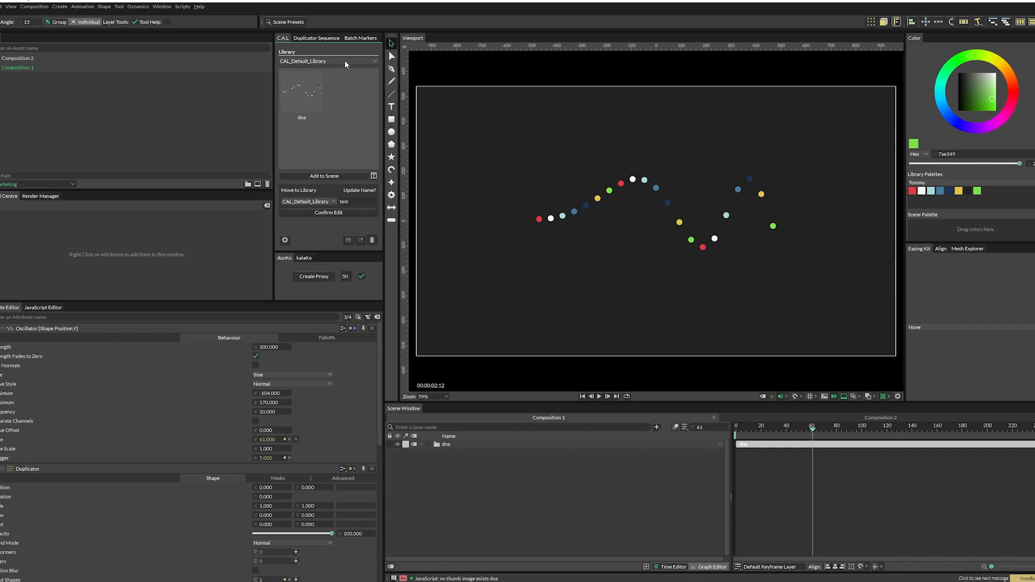
{"action": "mouse_move", "coordinate": [351, 128]}
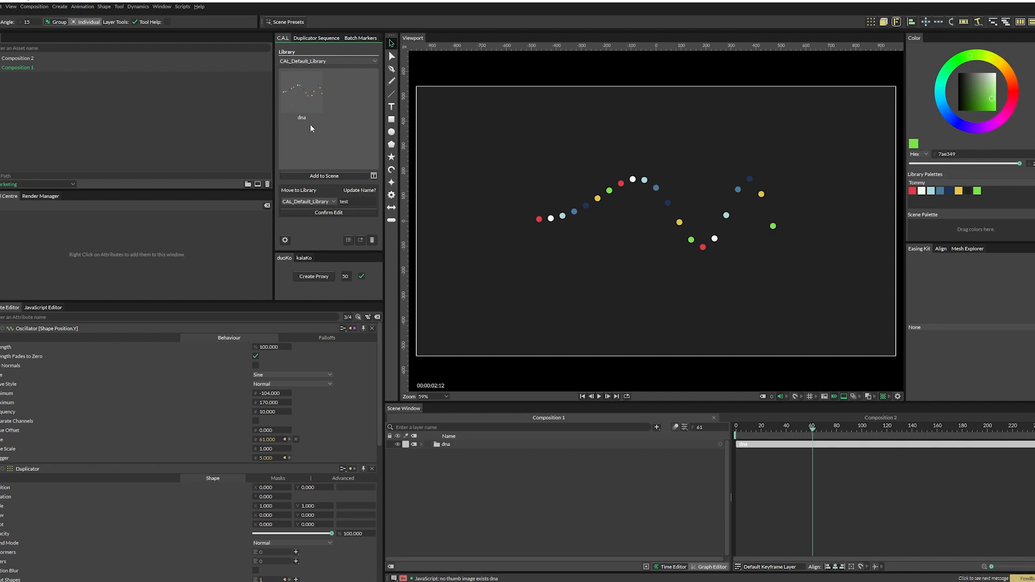
{"action": "left_click", "coordinate": [302, 96]}
{"action": "type", "text": "D"}
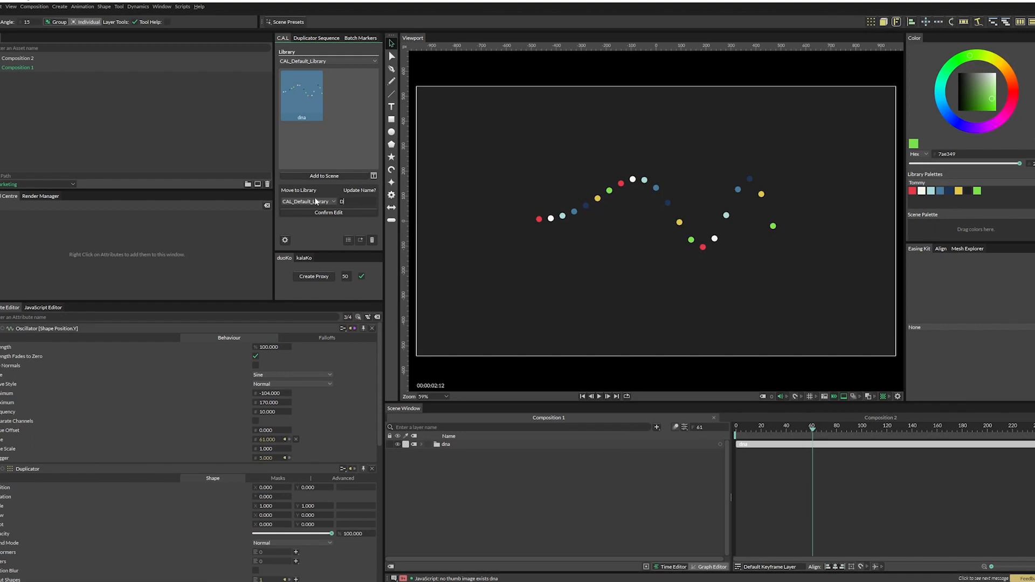
{"action": "type", "text": "NA"}
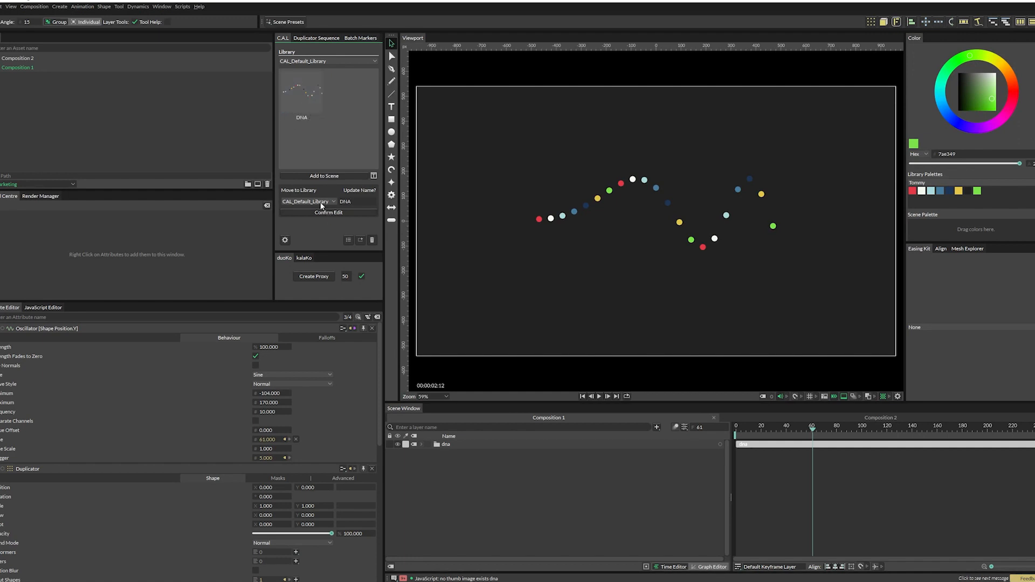
{"action": "left_click", "coordinate": [308, 201]}
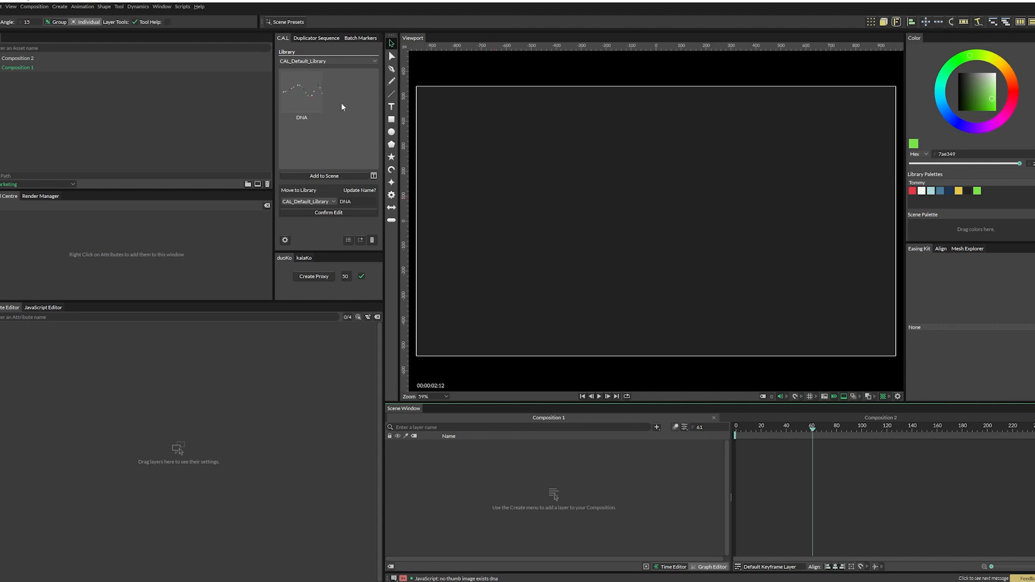
Load the DNA asset back into the scene and select its group for removal
{"action": "left_click", "coordinate": [301, 95]}
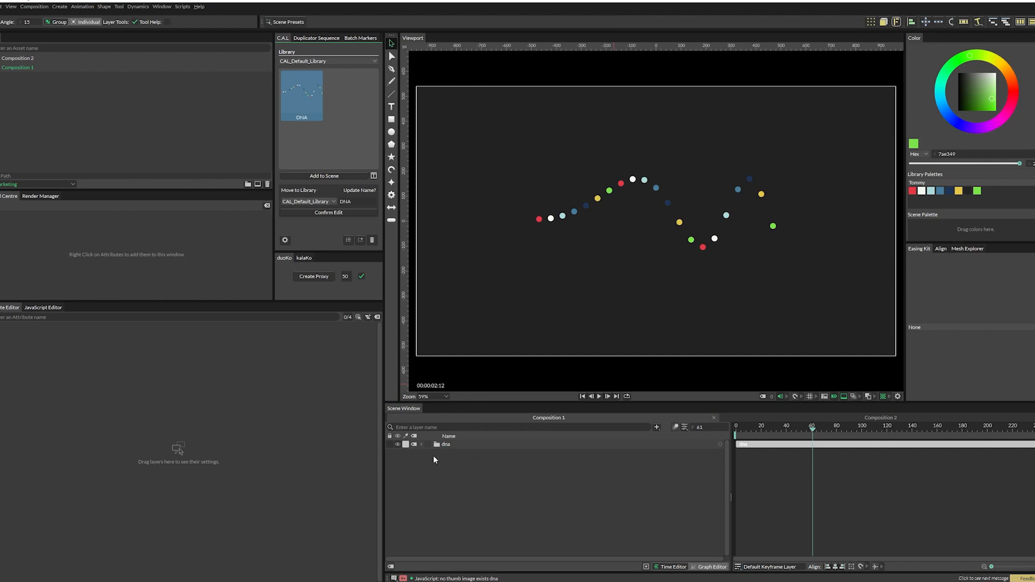
{"action": "left_click", "coordinate": [422, 444]}
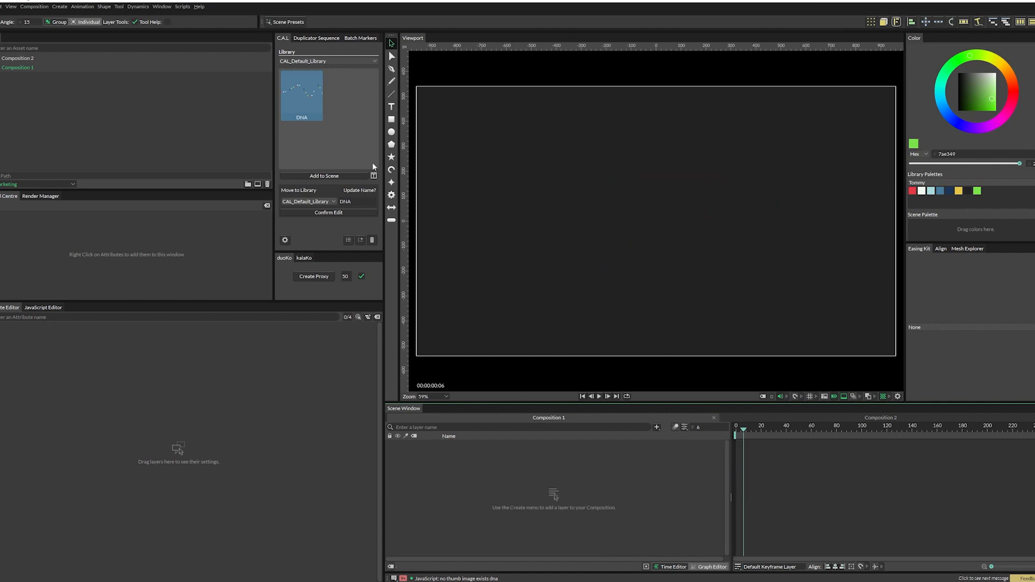
{"action": "mouse_move", "coordinate": [305, 97]}
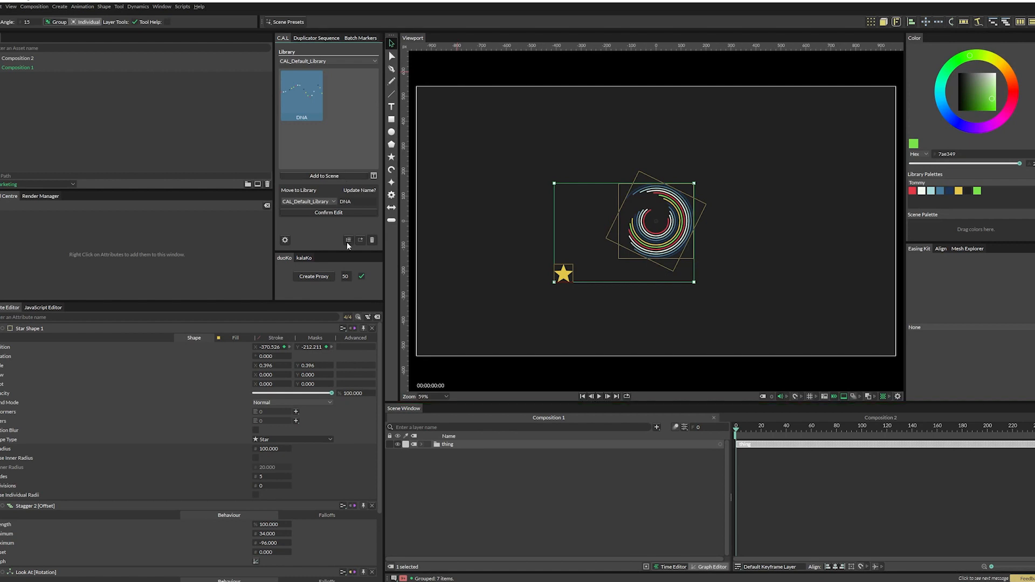
Save the selected rig as asset 'thing' in a new library 'things' and select it there
{"action": "left_click", "coordinate": [360, 239]}
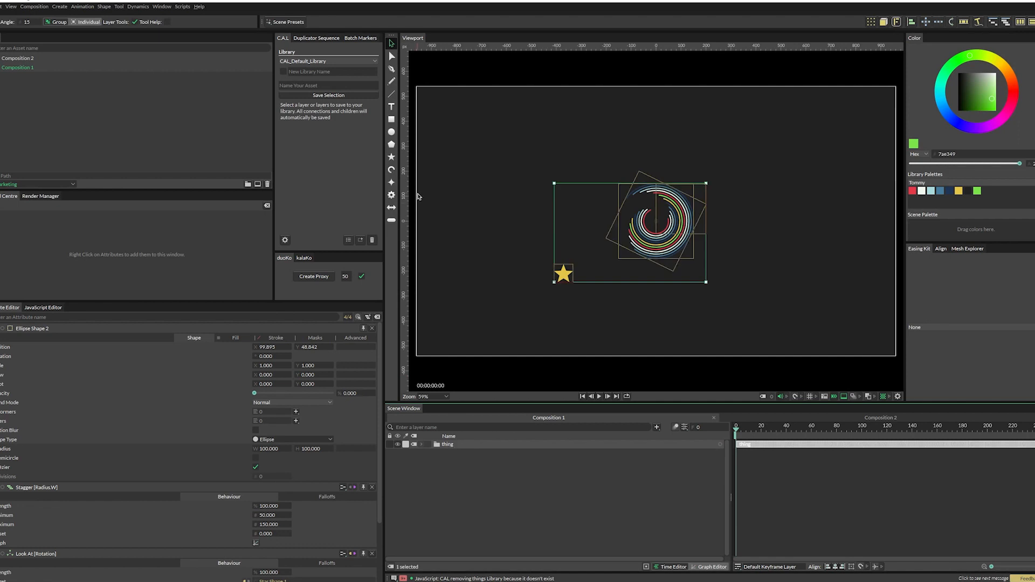
{"action": "type", "text": "th"}
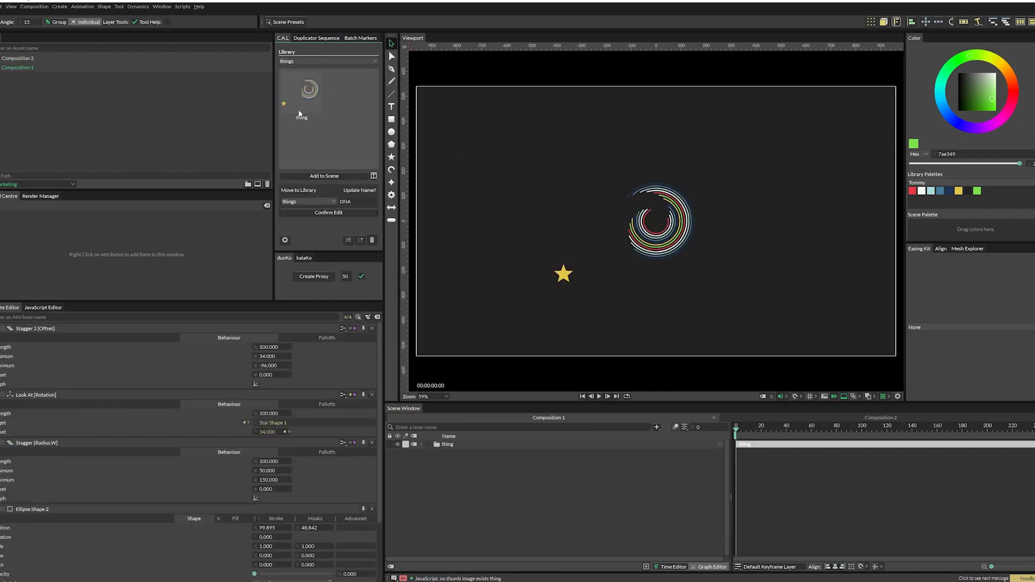
{"action": "left_click", "coordinate": [446, 443]}
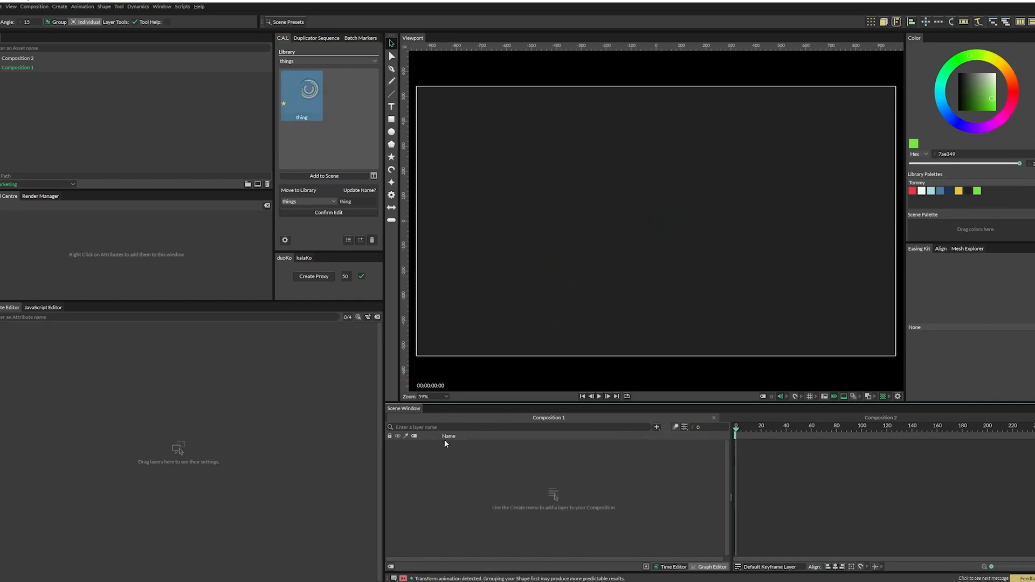
Move the DNA asset to the things library under the name DNA2 and confirm the edit
{"action": "left_click", "coordinate": [328, 61]}
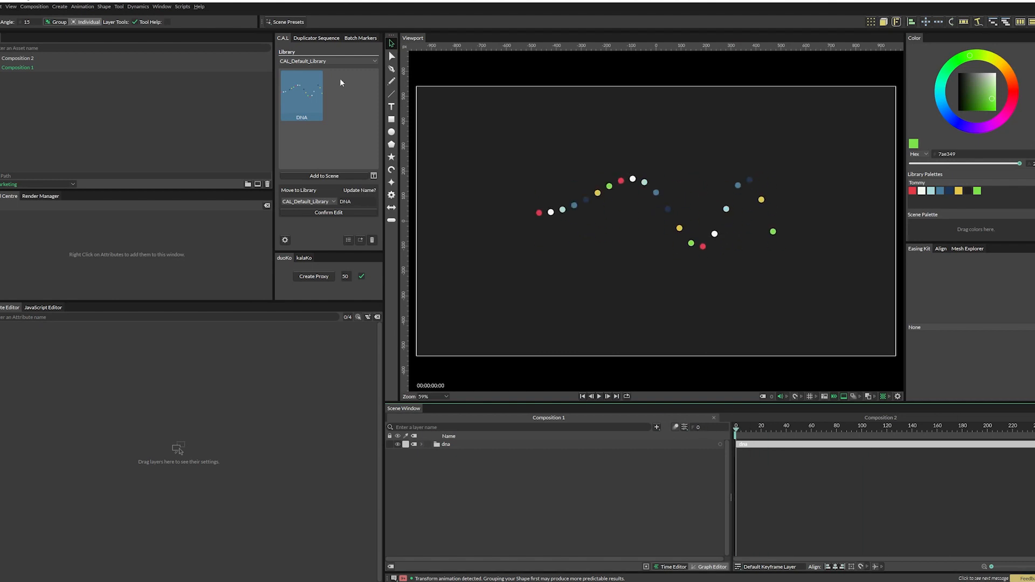
{"action": "mouse_move", "coordinate": [668, 233]}
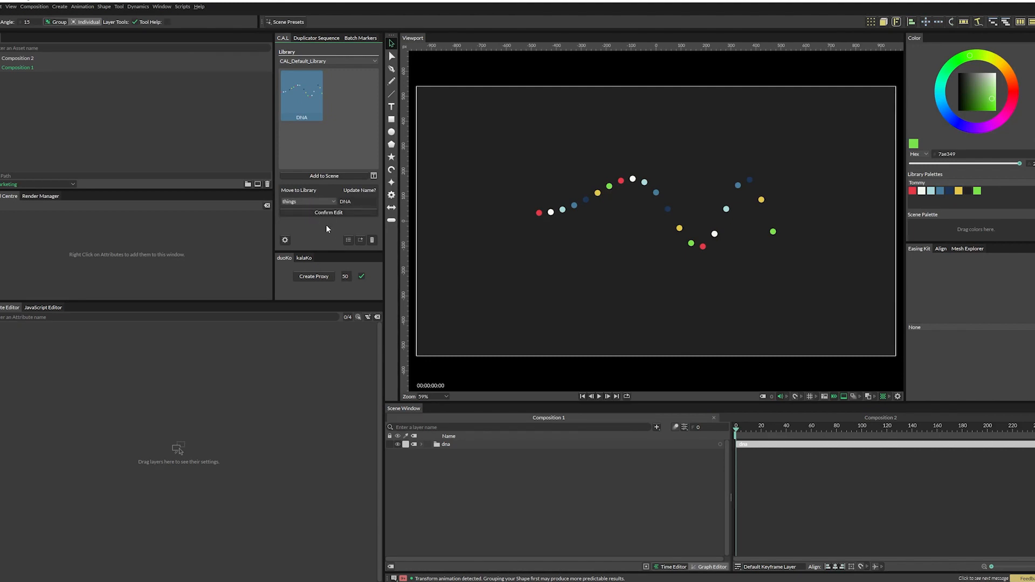
{"action": "mouse_move", "coordinate": [277, 149]}
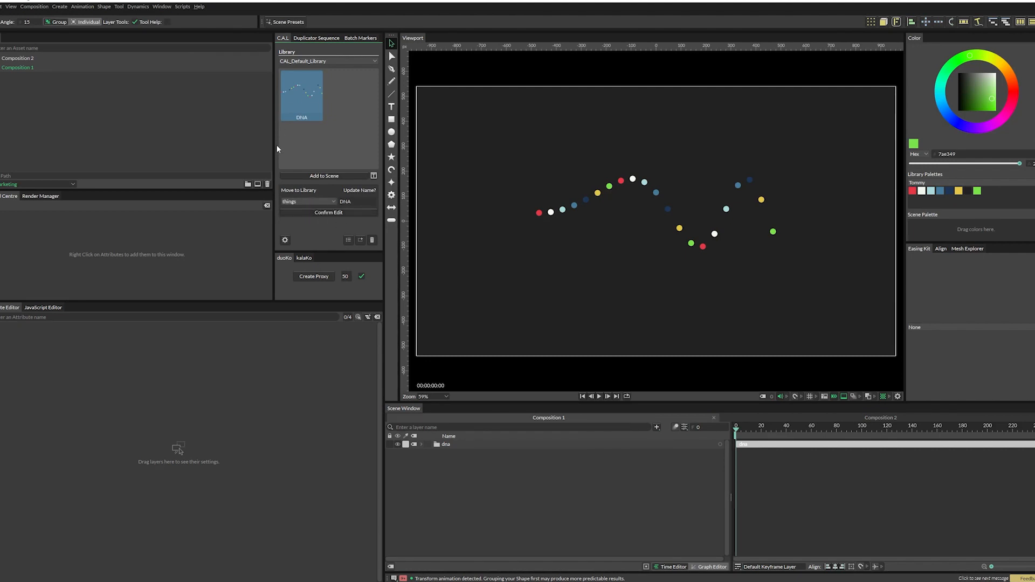
{"action": "left_click", "coordinate": [349, 201]}
{"action": "type", "text": "2"}
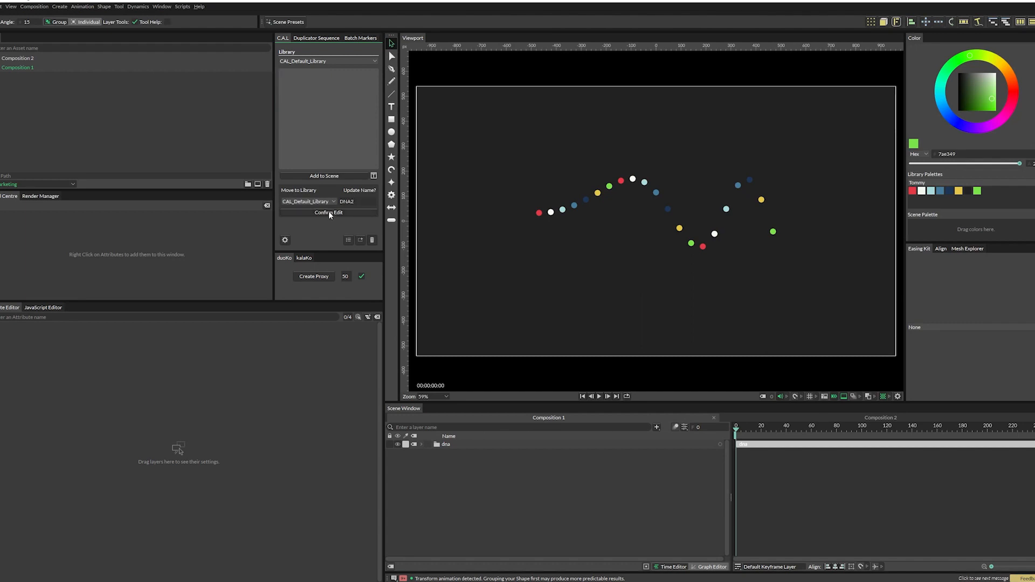
{"action": "left_click", "coordinate": [327, 60]}
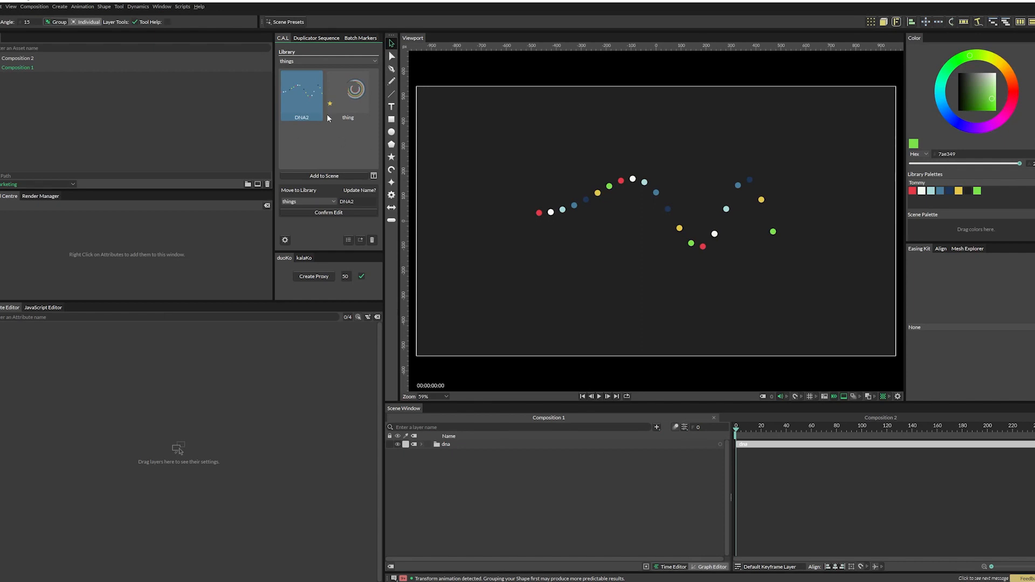
{"action": "mouse_move", "coordinate": [484, 425]}
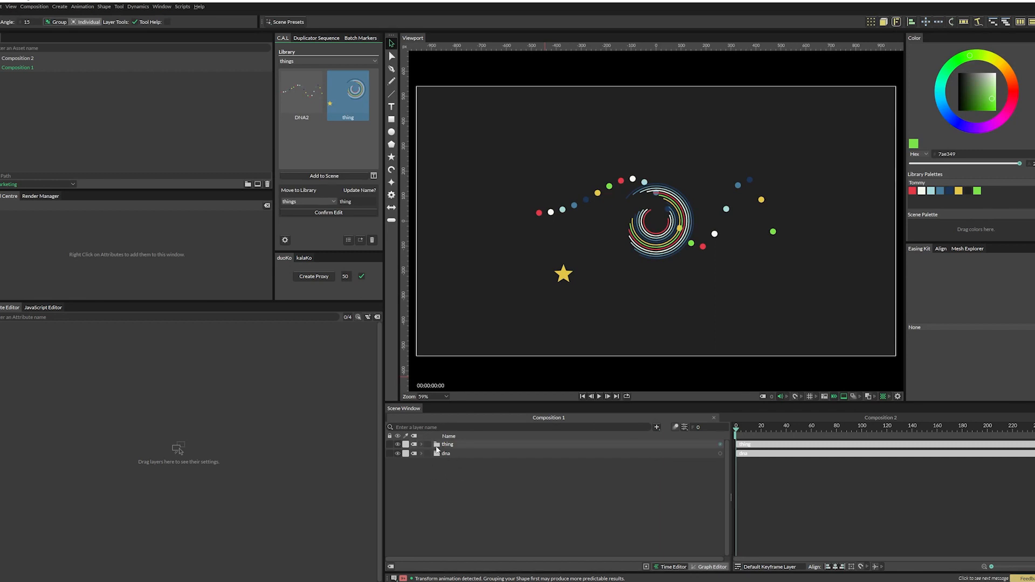
Select the thing group in the scene, then mark the thing asset for permanent deletion
{"action": "left_click", "coordinate": [447, 444]}
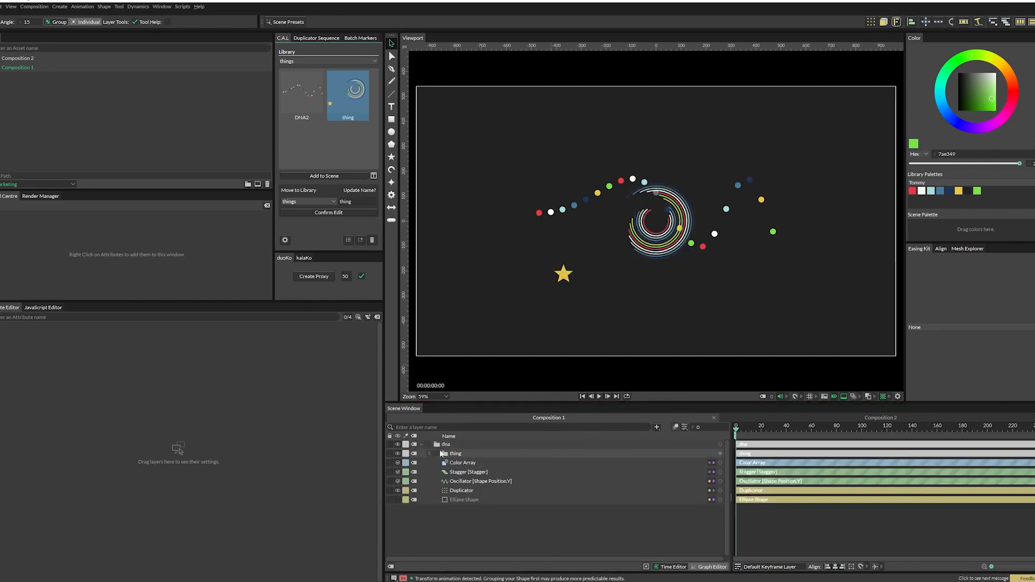
{"action": "left_click", "coordinate": [469, 472]}
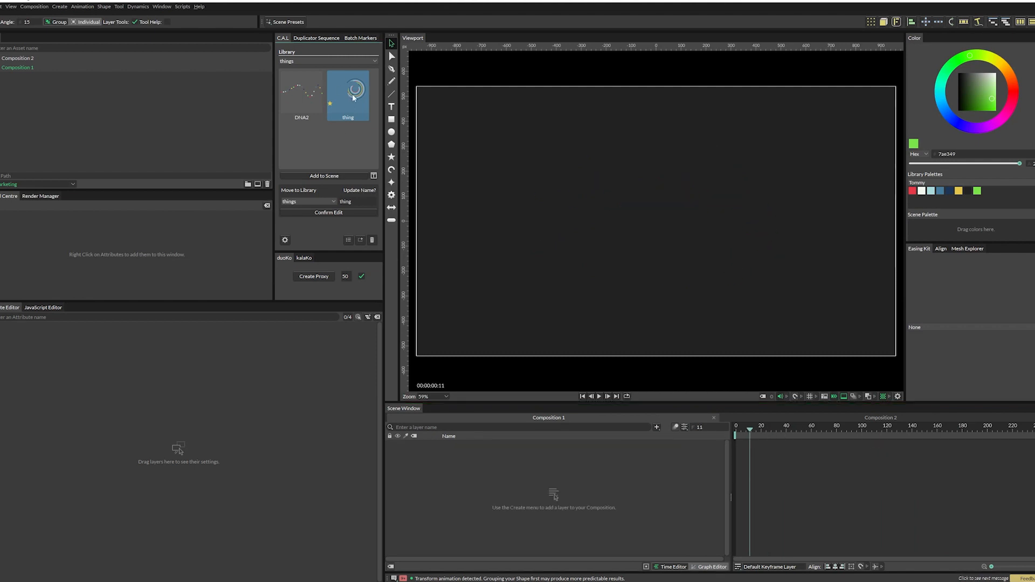
{"action": "mouse_move", "coordinate": [352, 97]}
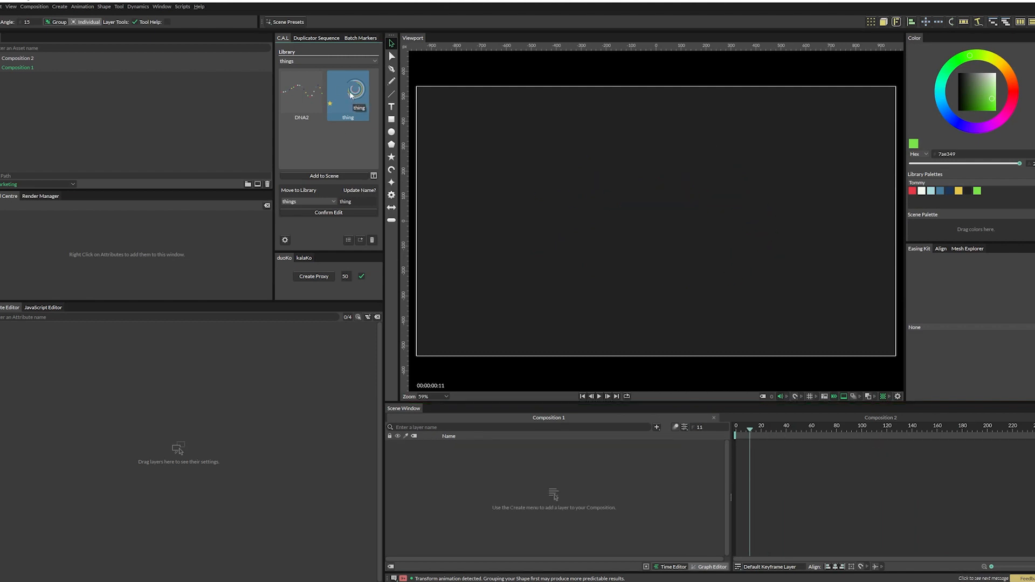
{"action": "left_click", "coordinate": [372, 239]}
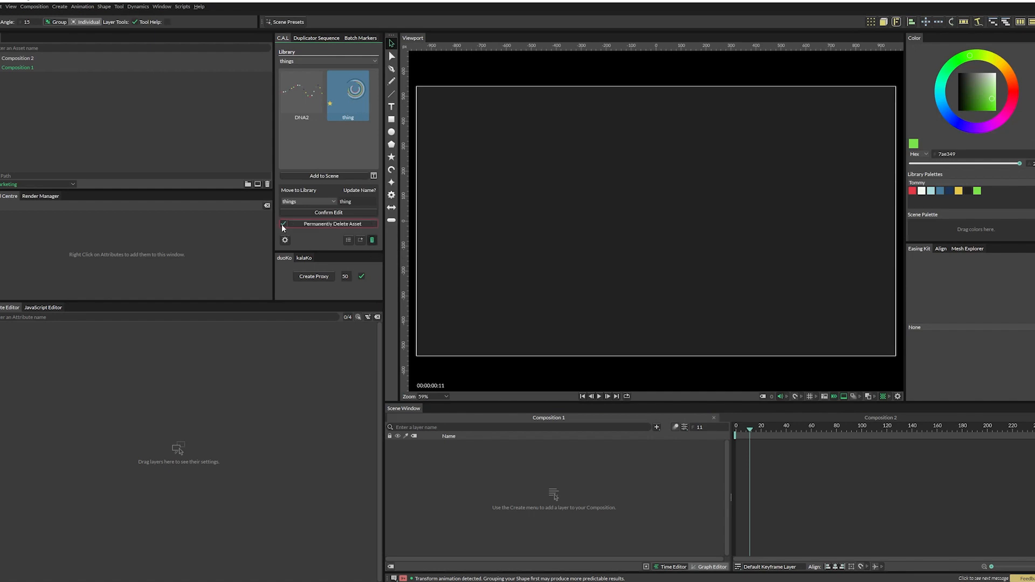
{"action": "left_click", "coordinate": [333, 223]}
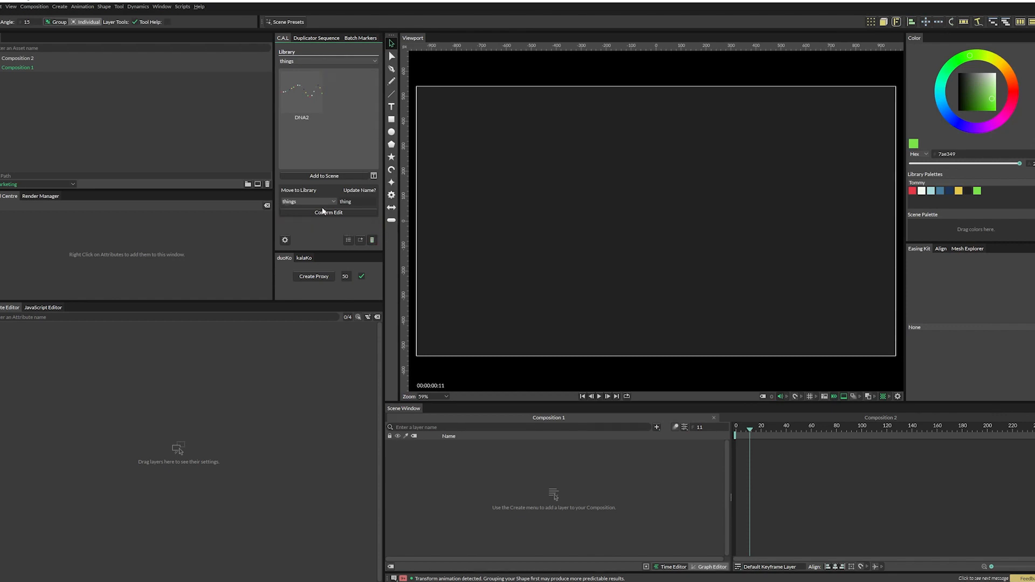
{"action": "mouse_move", "coordinate": [342, 228]}
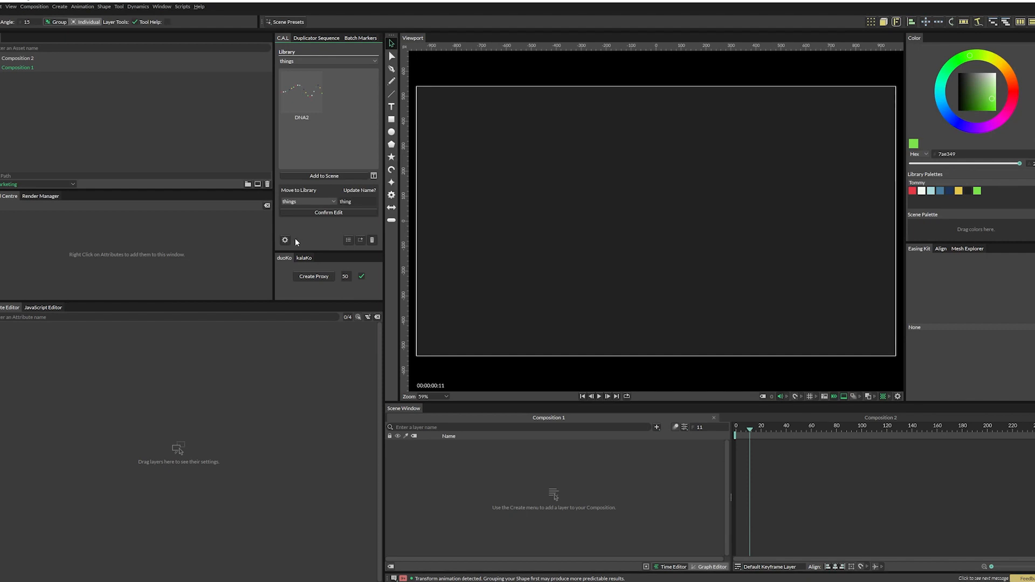
Open the C.A.L settings page via the gear icon, showing backup, import and reset options
{"action": "left_click", "coordinate": [284, 239]}
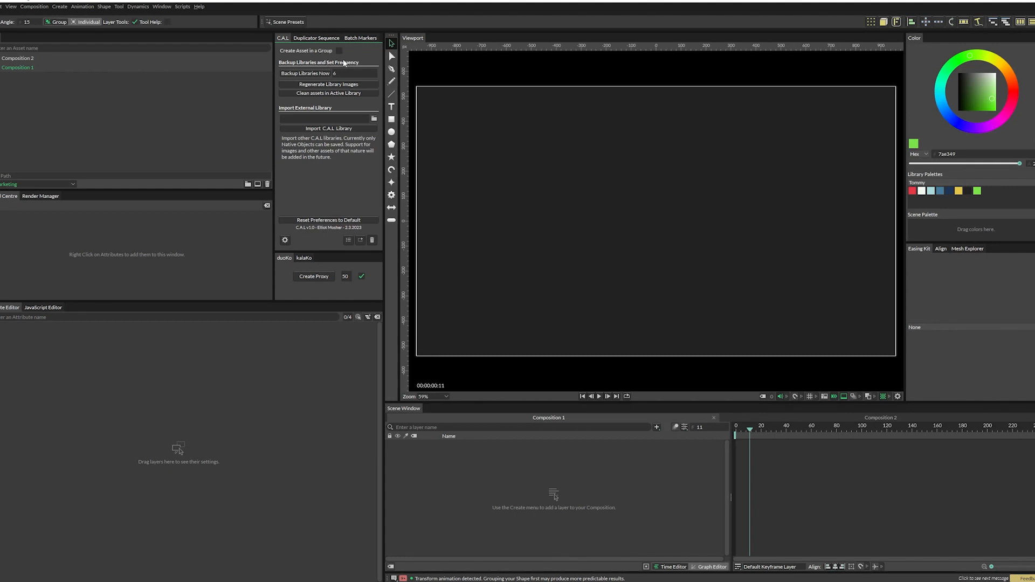
{"action": "mouse_move", "coordinate": [355, 53]}
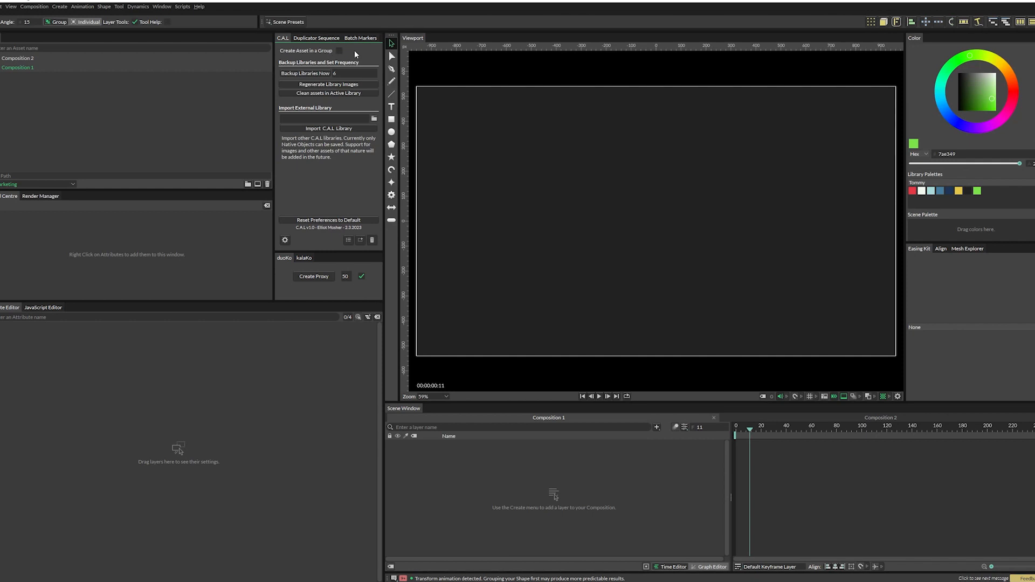
Build the circle and square rig with an Oscillator behaviour on the shape's position
{"action": "left_click", "coordinate": [360, 239]}
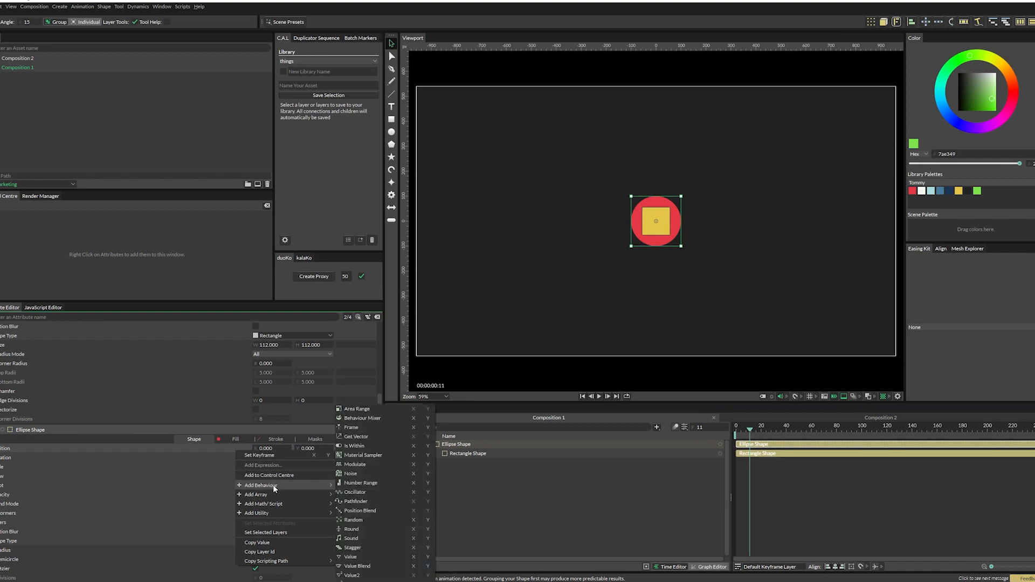
{"action": "left_click", "coordinate": [355, 491]}
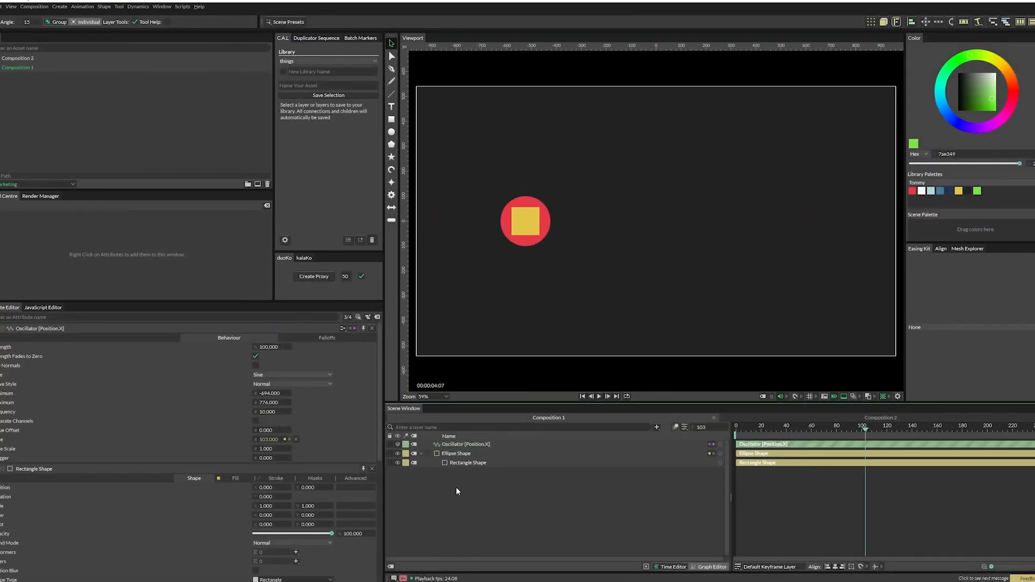
{"action": "left_click", "coordinate": [454, 454]}
{"action": "type", "text": "ellipse"}
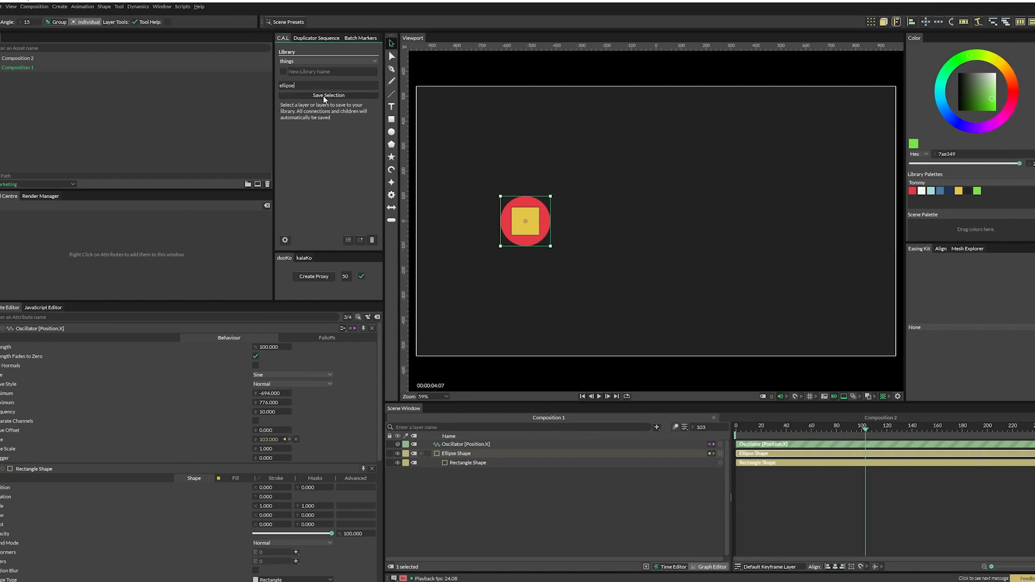
Save the selected shapes into the things library as an asset named ellipse
{"action": "left_click", "coordinate": [327, 95]}
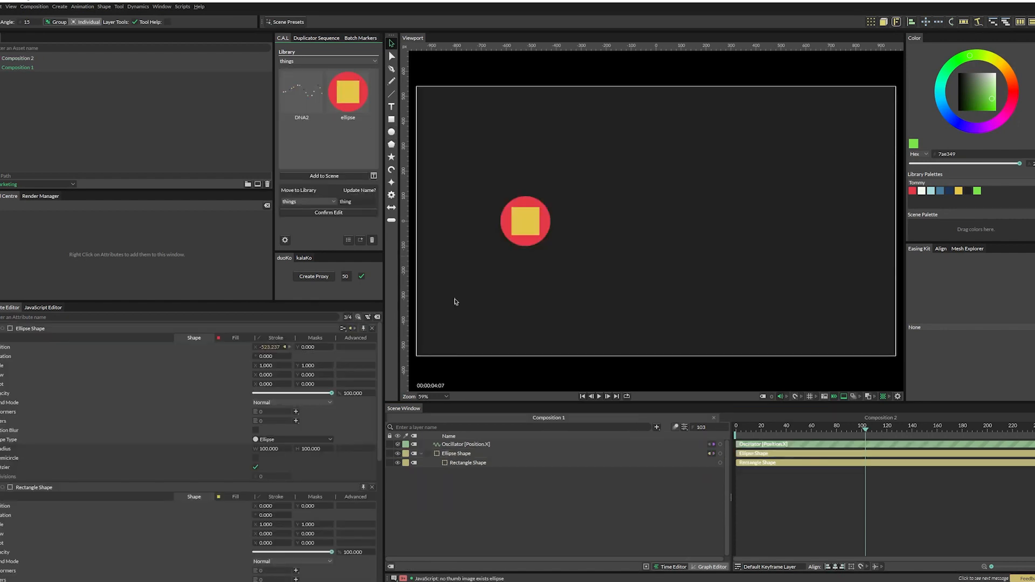
{"action": "left_click", "coordinate": [462, 443]}
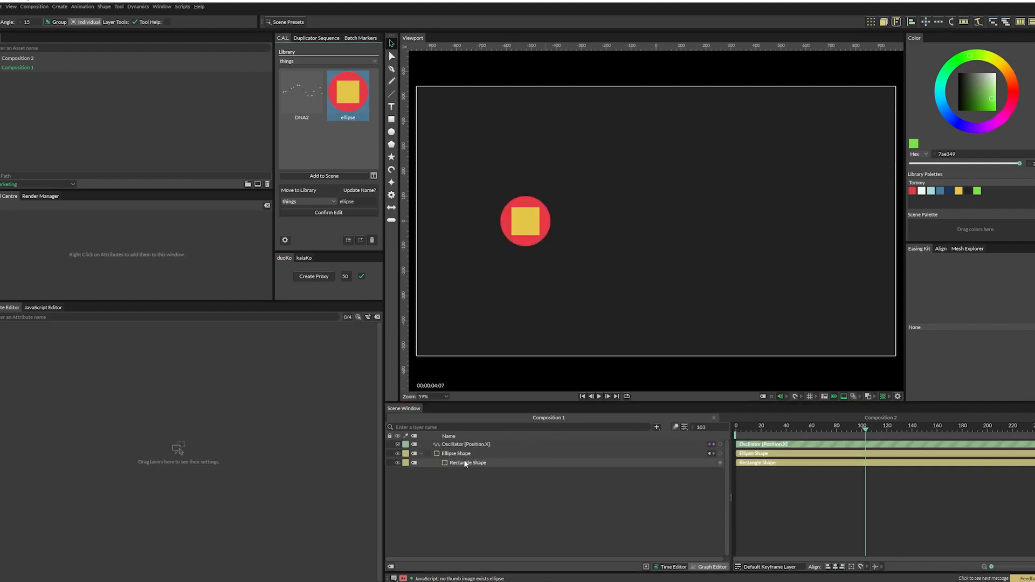
{"action": "left_click", "coordinate": [454, 454]}
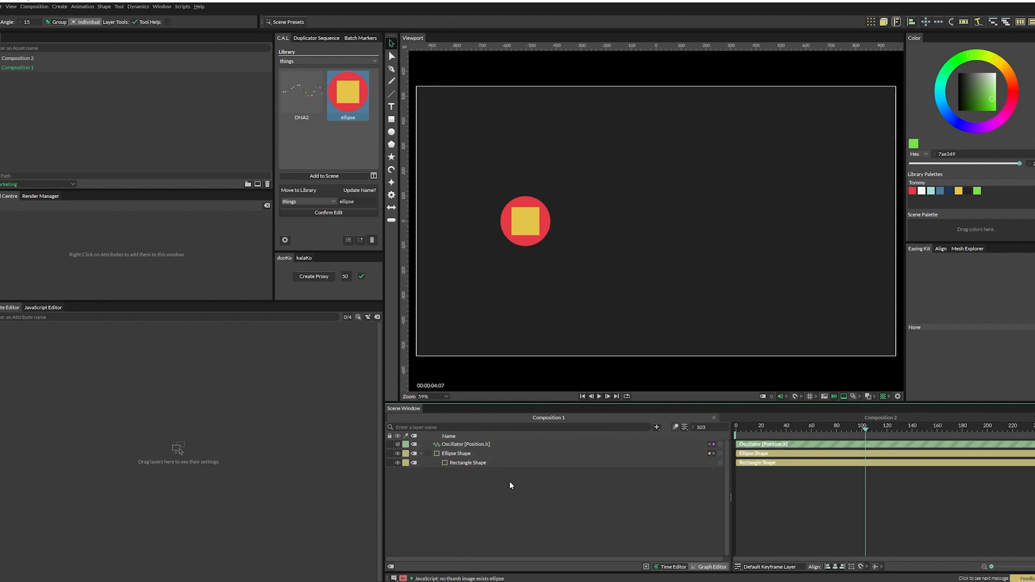
{"action": "mouse_move", "coordinate": [446, 476]}
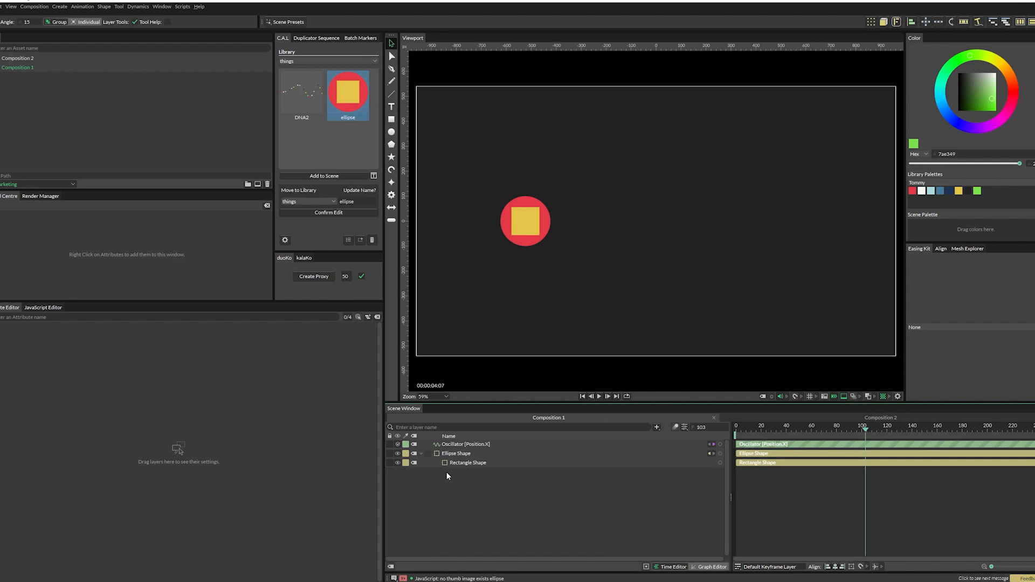
Reopen the C.A.L settings page from the gear icon
{"action": "left_click", "coordinate": [284, 239]}
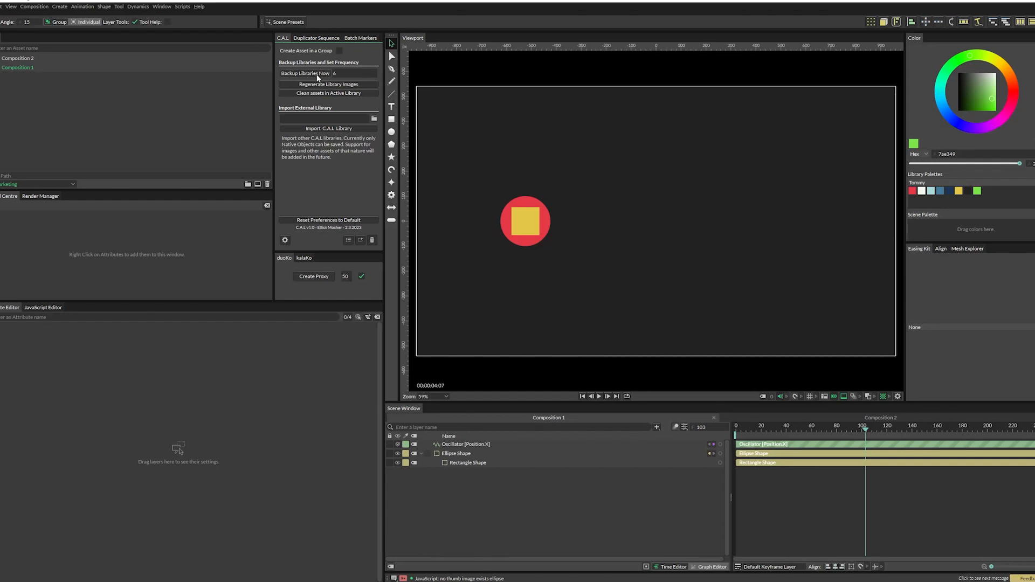
{"action": "mouse_move", "coordinate": [320, 77]}
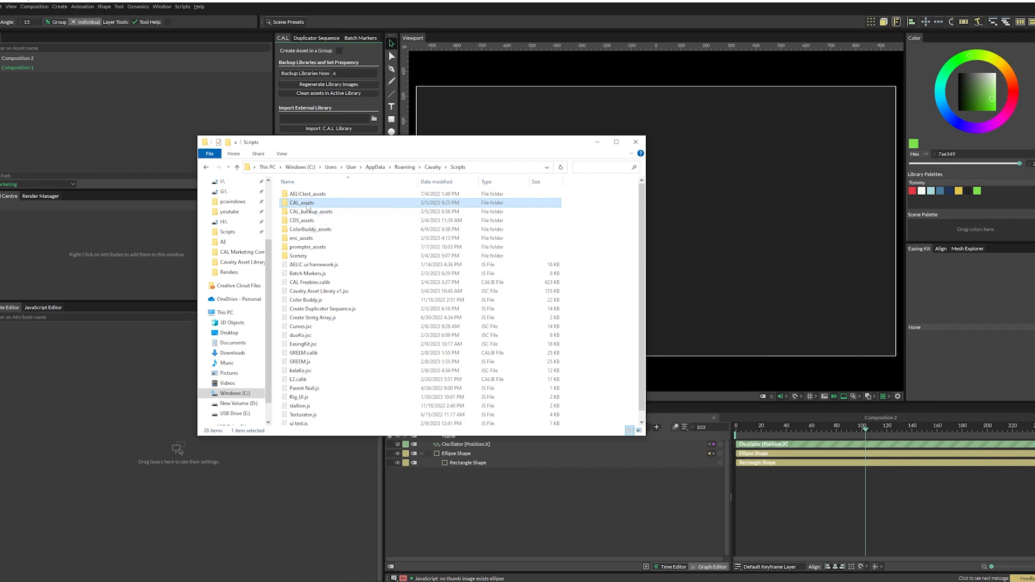
Browse into the library_backups folder of CAL_assets and back up again
{"action": "double_click", "coordinate": [302, 202]}
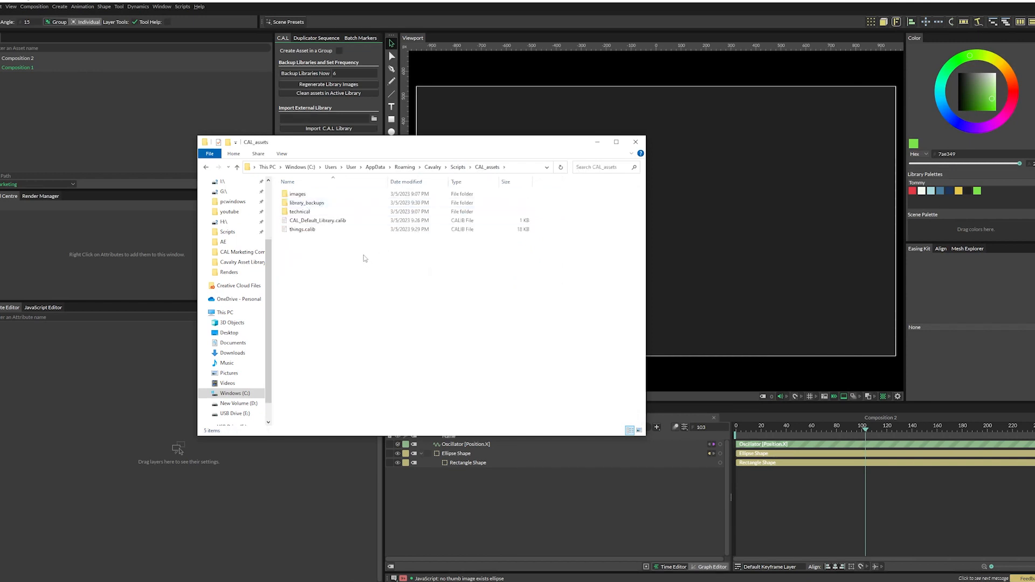
{"action": "left_click", "coordinate": [317, 220]}
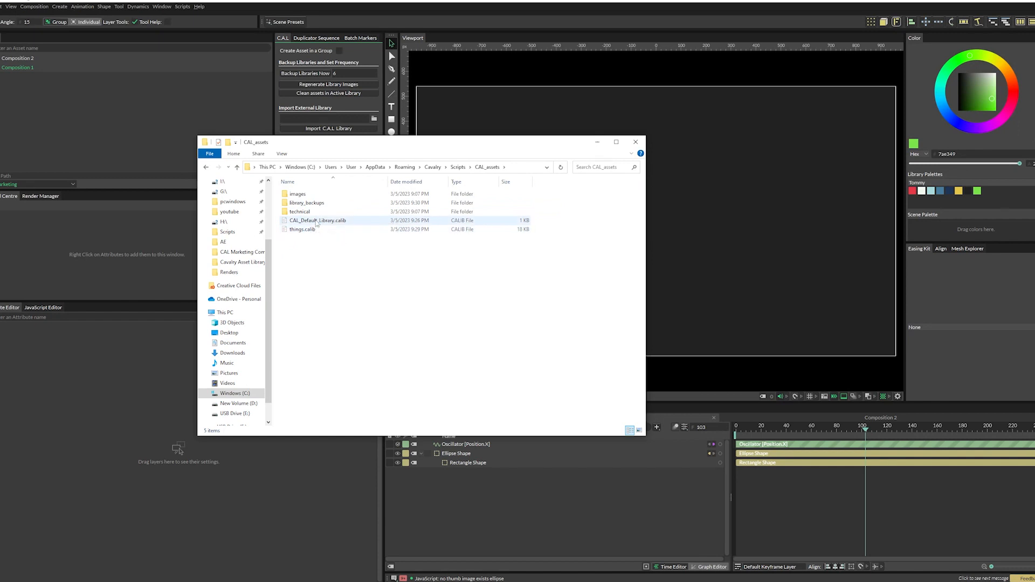
{"action": "left_click", "coordinate": [299, 212]}
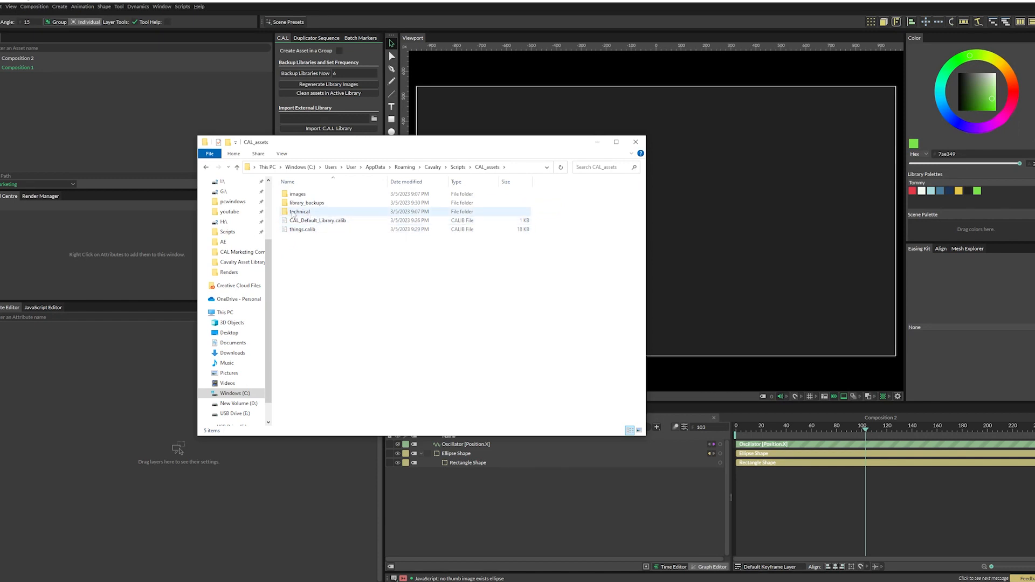
{"action": "double_click", "coordinate": [299, 211]}
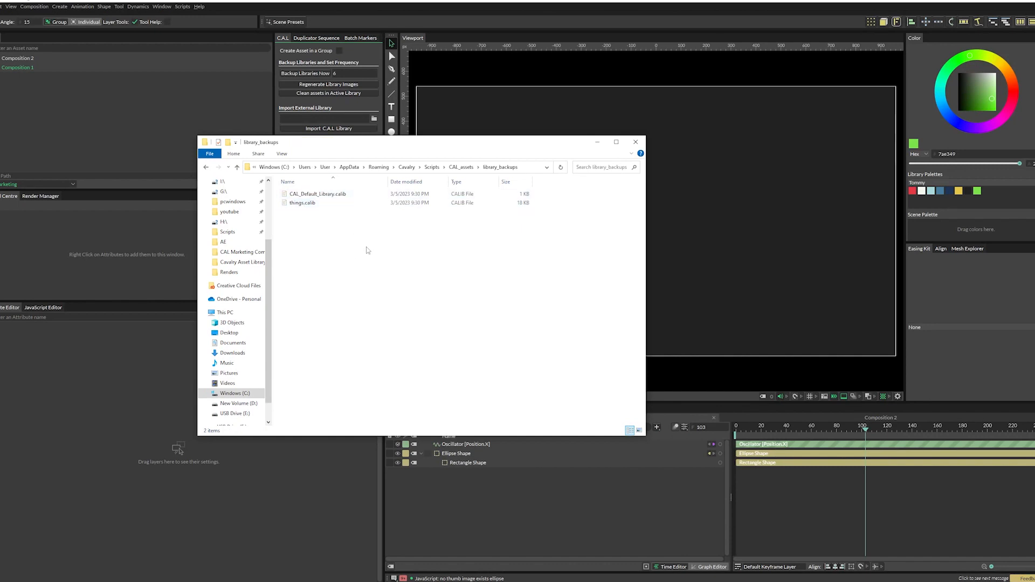
{"action": "left_click", "coordinate": [302, 203]}
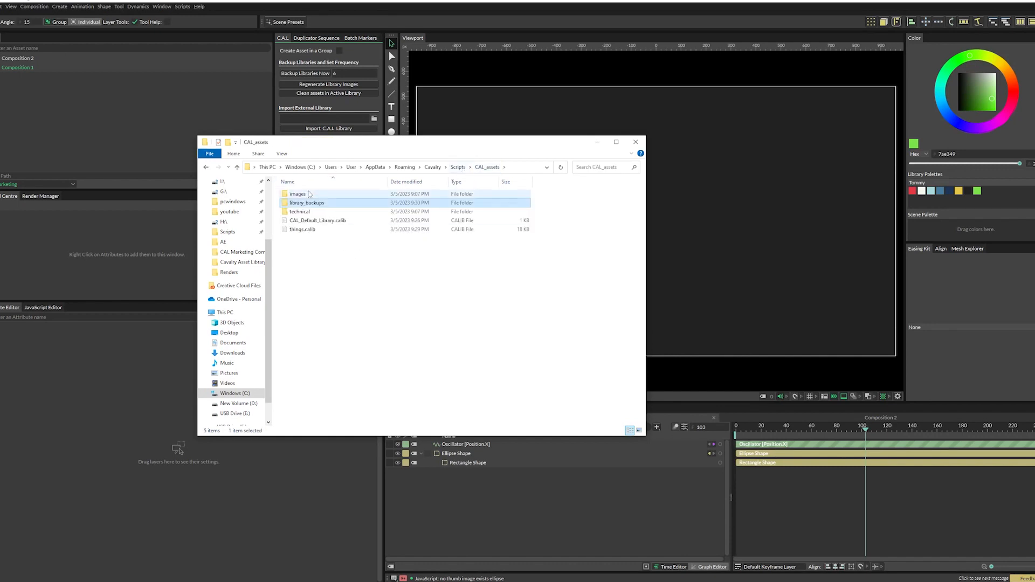
Look inside the images folder, then close the Explorer window
{"action": "double_click", "coordinate": [297, 193]}
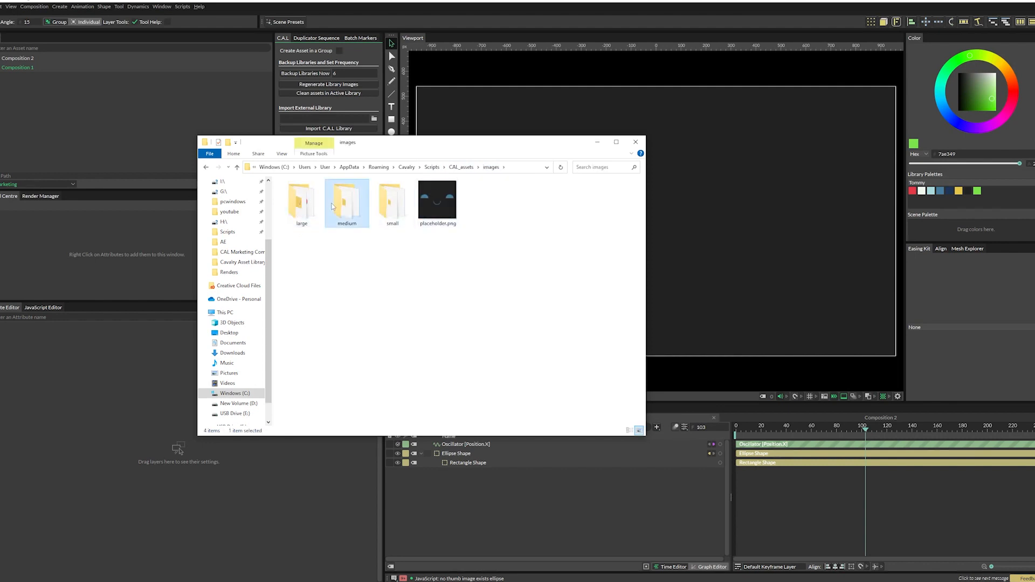
{"action": "left_click", "coordinate": [302, 200]}
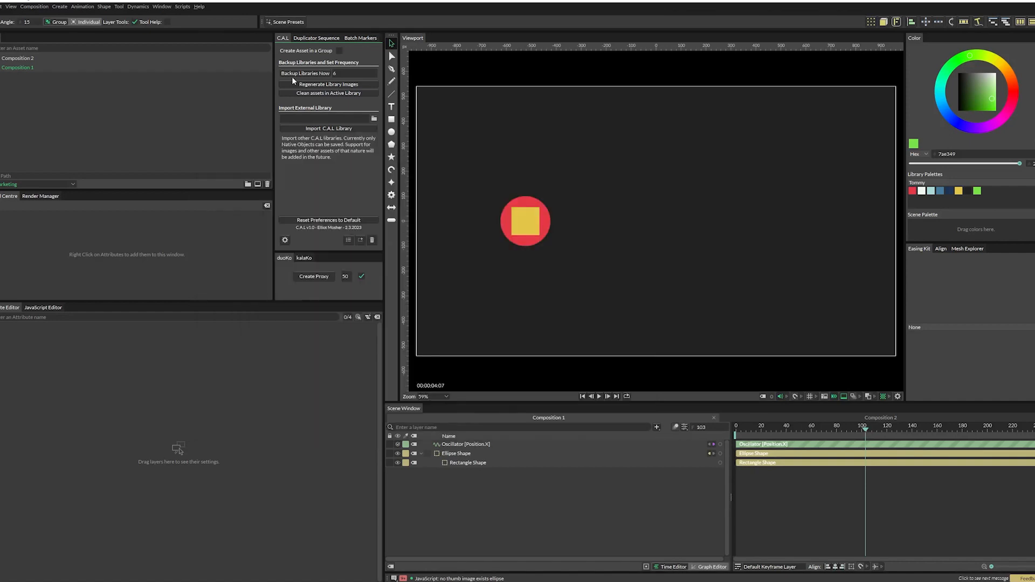
{"action": "mouse_move", "coordinate": [299, 82]}
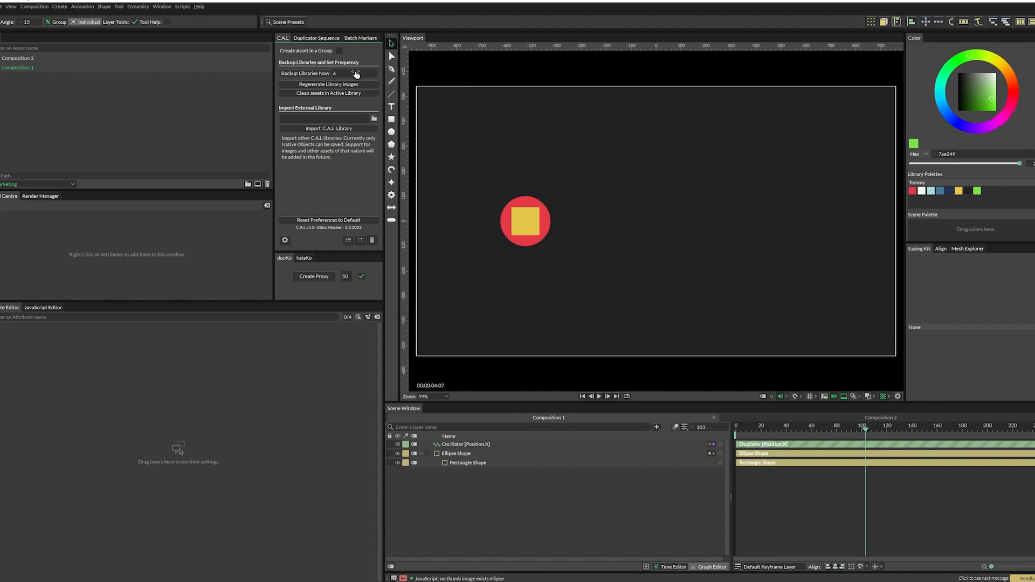
{"action": "mouse_move", "coordinate": [345, 76]}
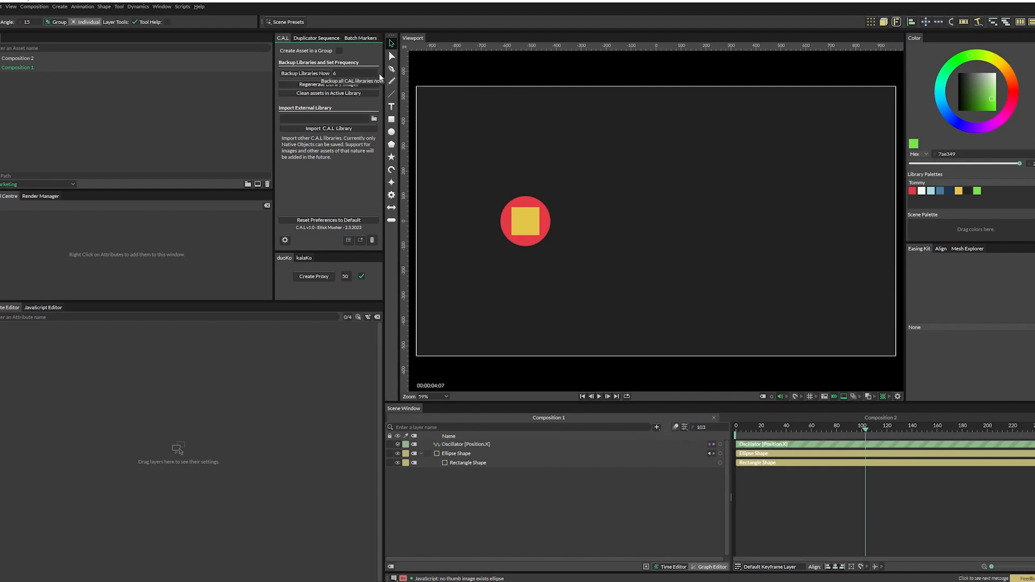
{"action": "mouse_move", "coordinate": [478, 169]}
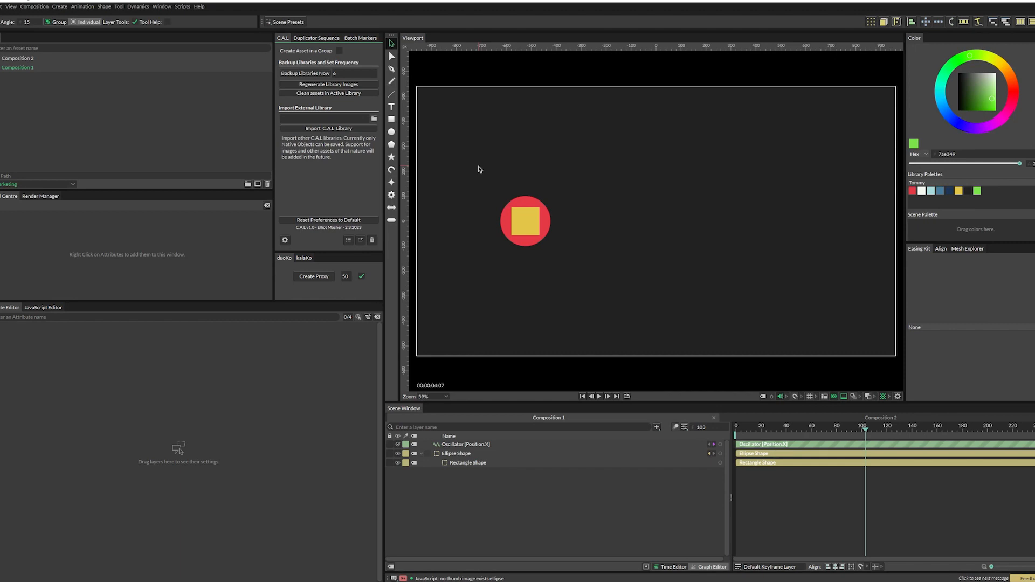
{"action": "mouse_move", "coordinate": [372, 84]}
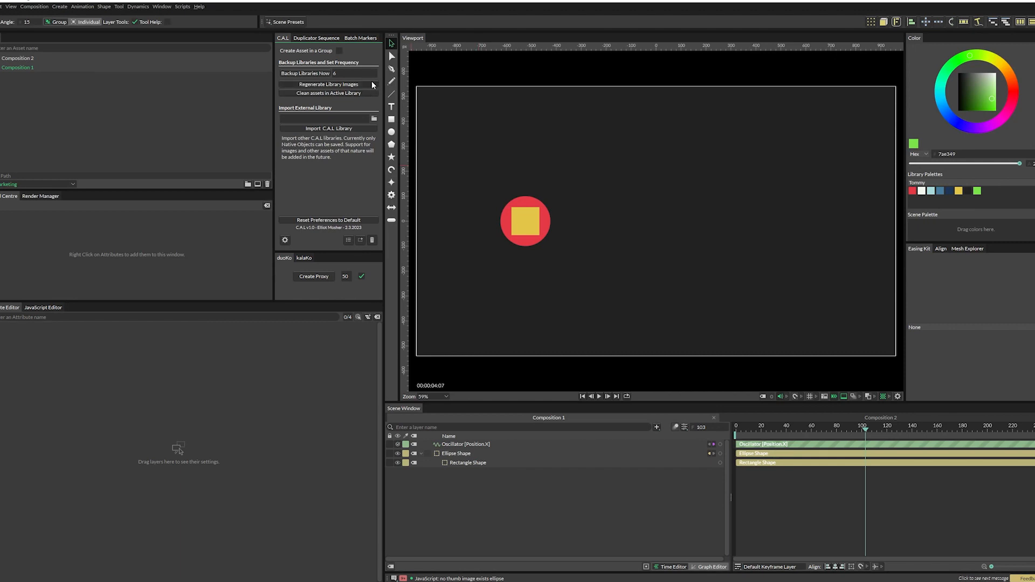
{"action": "mouse_move", "coordinate": [348, 74]}
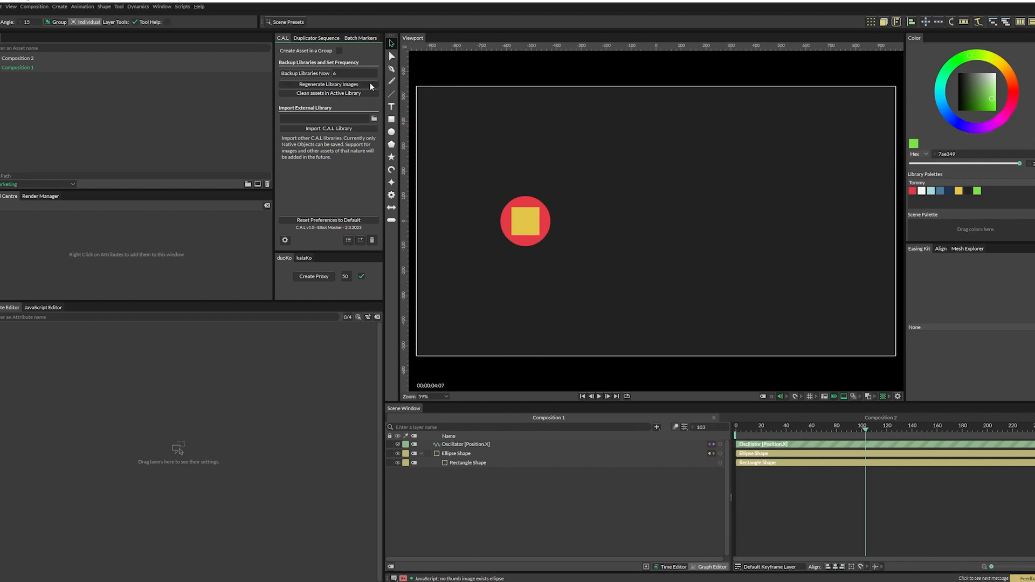
{"action": "mouse_move", "coordinate": [274, 382]}
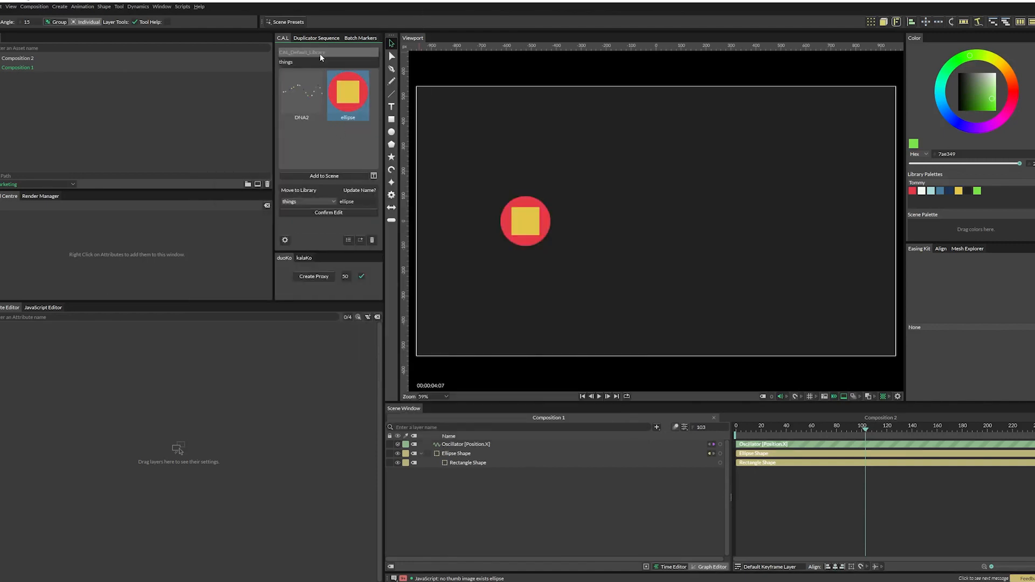
{"action": "left_click", "coordinate": [302, 93]}
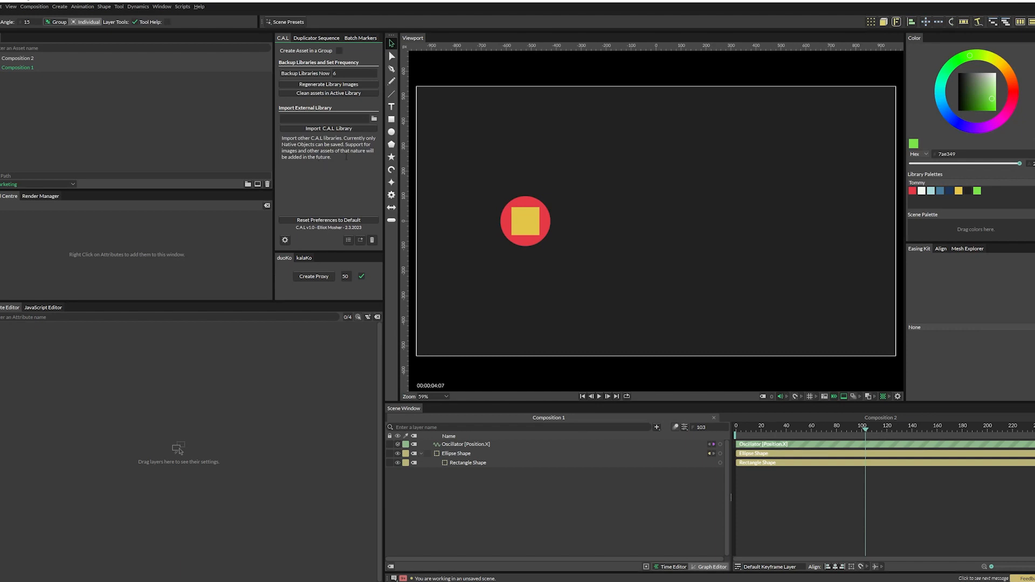
Import the CAL Freebies.calib file from the Scripts folder as a new library
{"action": "left_click", "coordinate": [374, 119]}
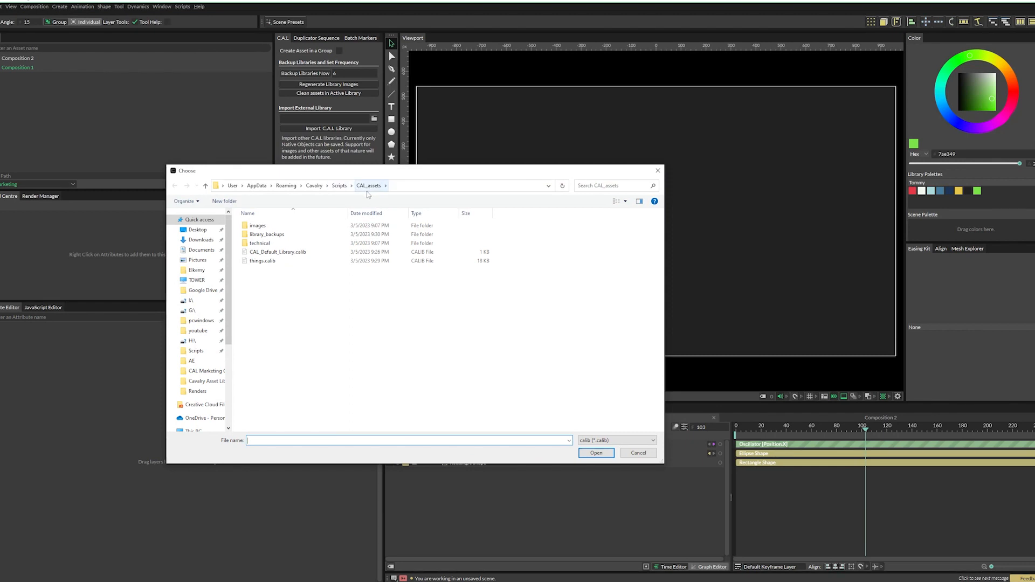
{"action": "left_click", "coordinate": [340, 186]}
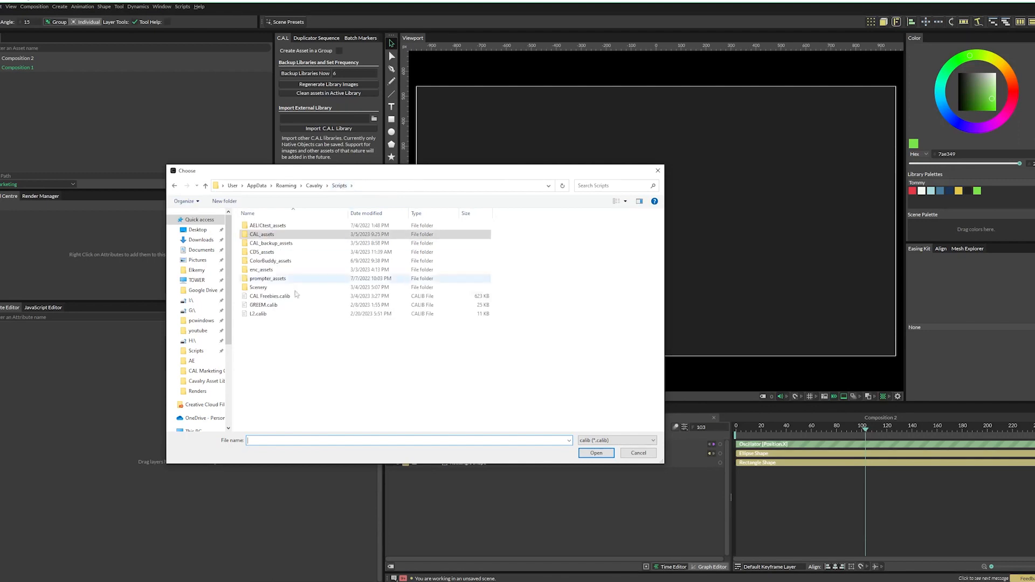
{"action": "left_click", "coordinate": [268, 296]}
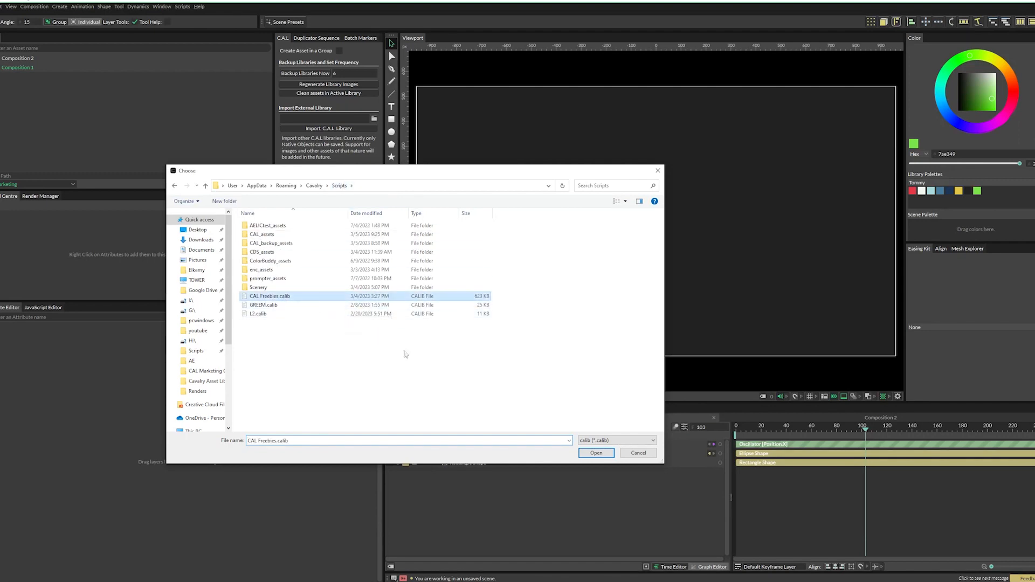
{"action": "left_click", "coordinate": [595, 452]}
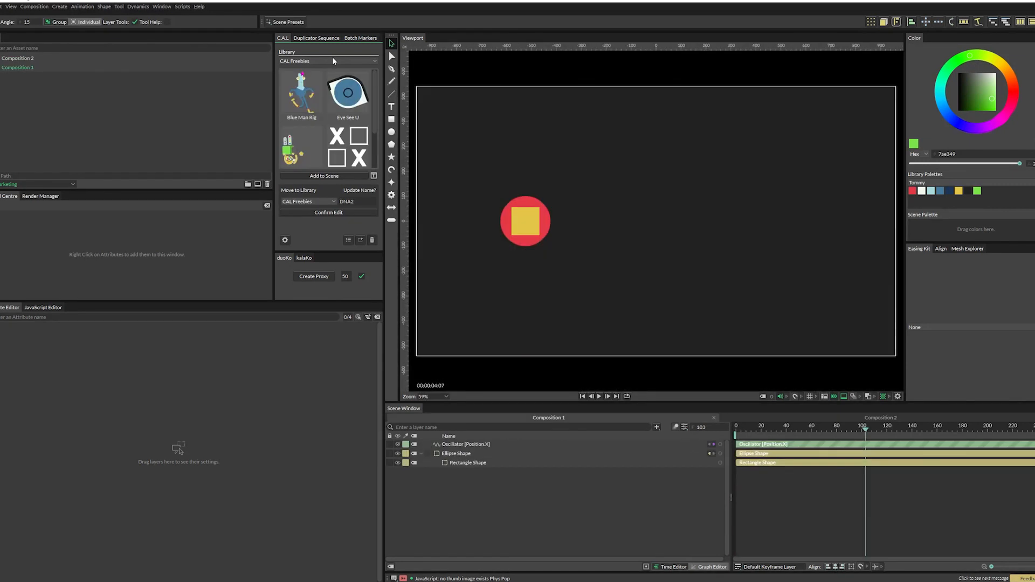
Switch to the CAL Freebies library, add the first rig and drag its pink star to the upper right
{"action": "left_click", "coordinate": [326, 60]}
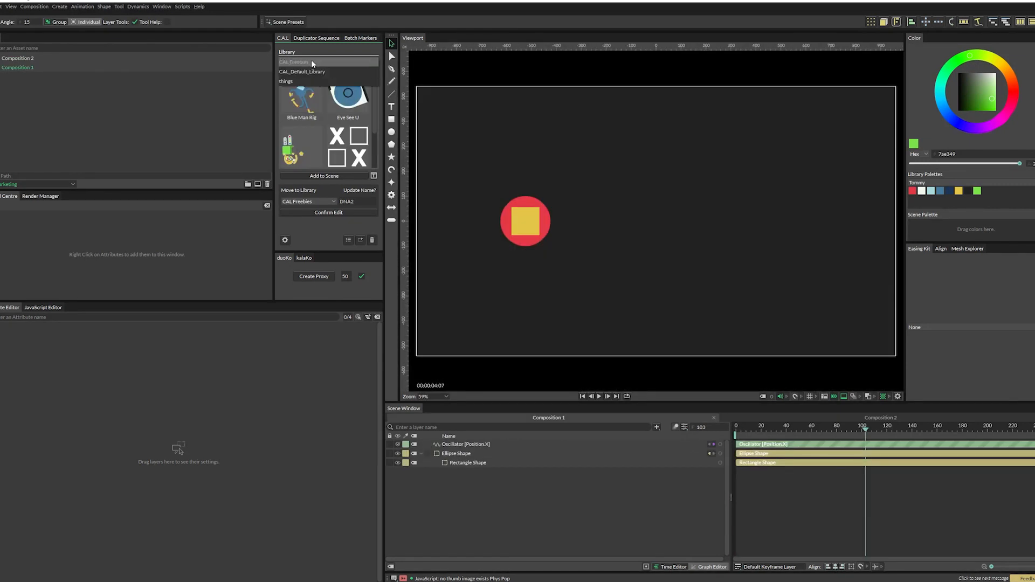
{"action": "left_click", "coordinate": [327, 60]}
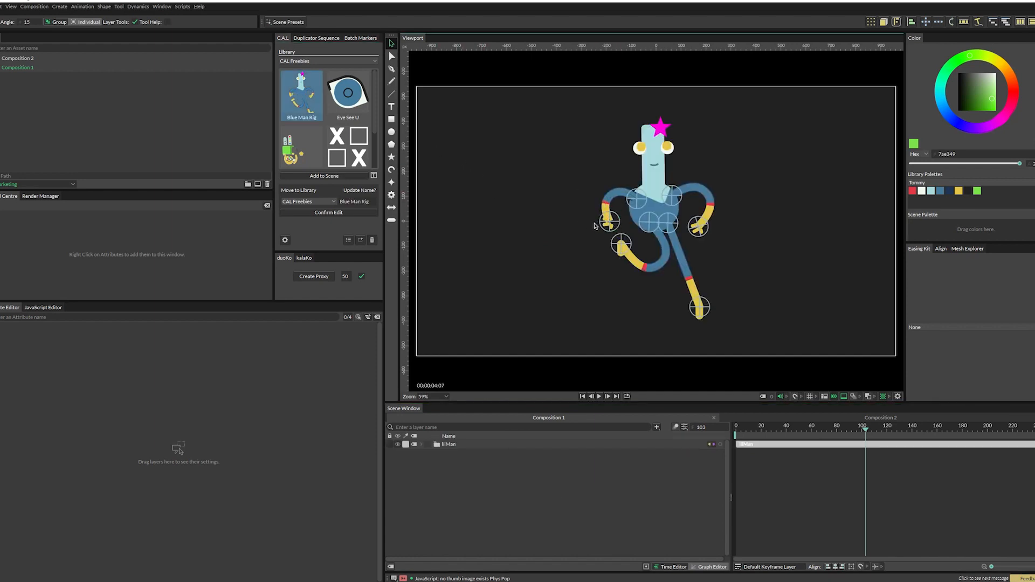
{"action": "left_click", "coordinate": [698, 226]}
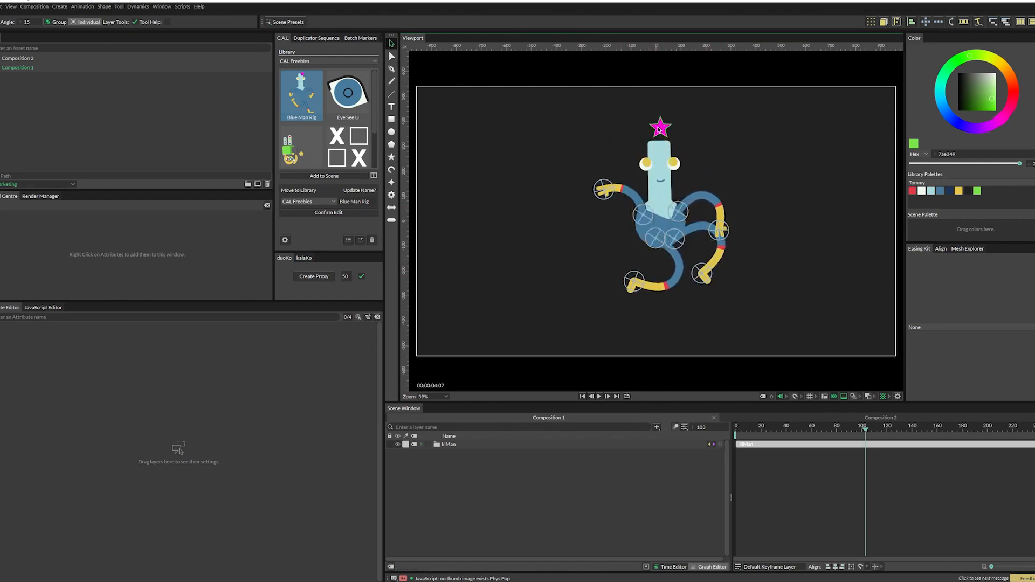
{"action": "left_click_drag", "start_coordinate": [660, 125], "coordinate": [783, 137]}
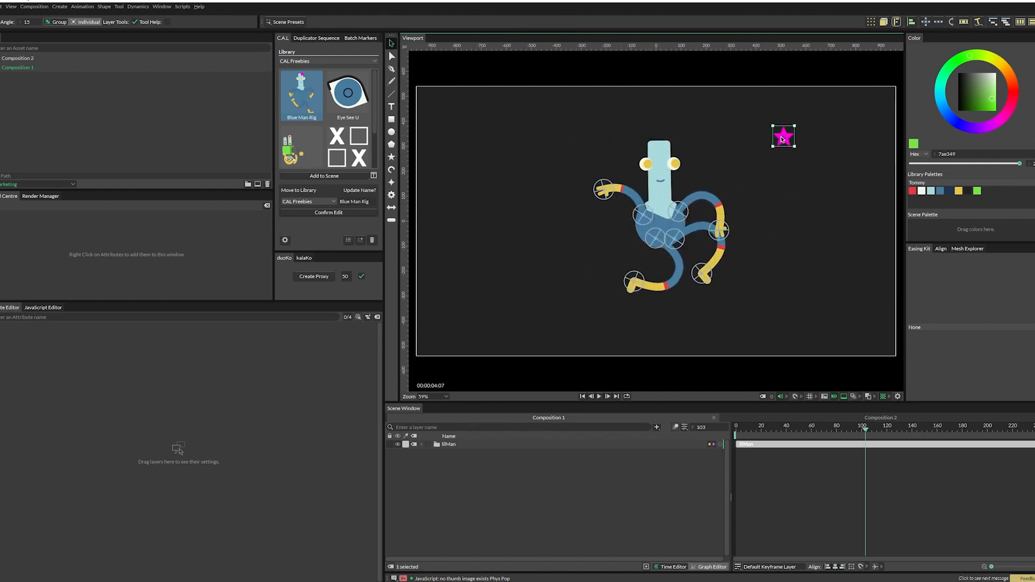
Add the Eye See U rig and drag its look target to new positions
{"action": "left_click", "coordinate": [349, 95]}
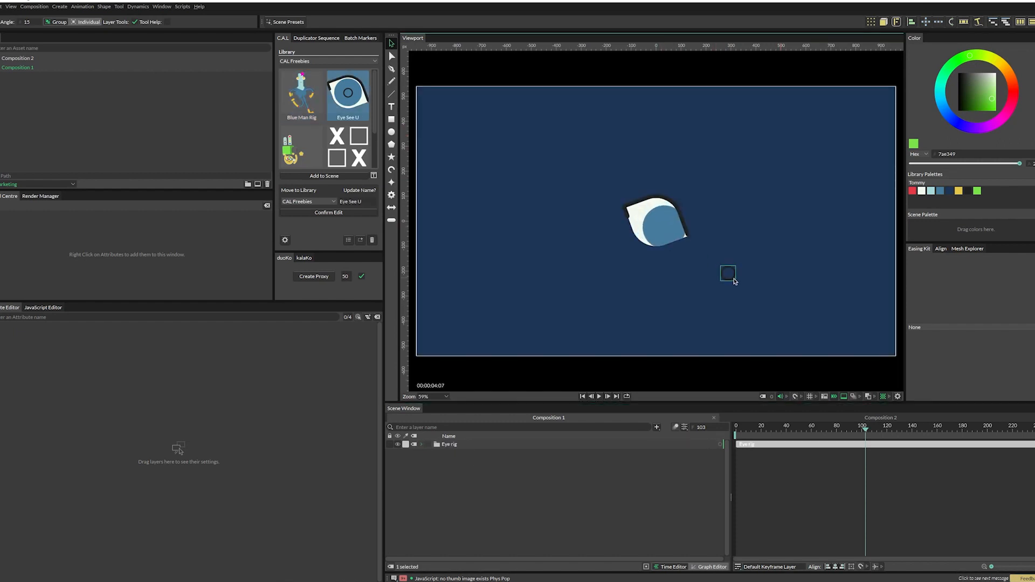
{"action": "left_click_drag", "start_coordinate": [728, 273], "coordinate": [628, 304]}
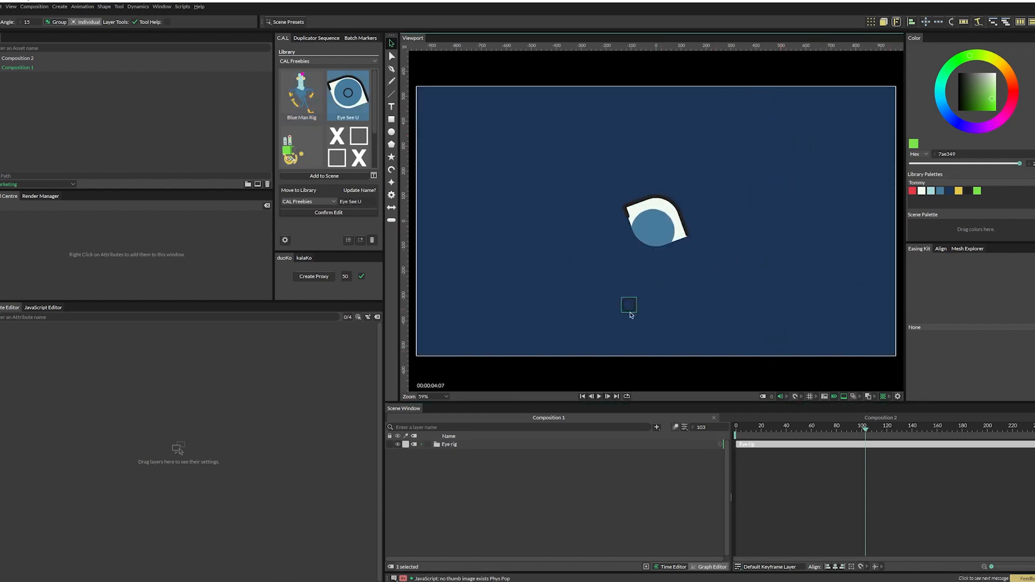
{"action": "left_click_drag", "start_coordinate": [628, 305], "coordinate": [872, 341]}
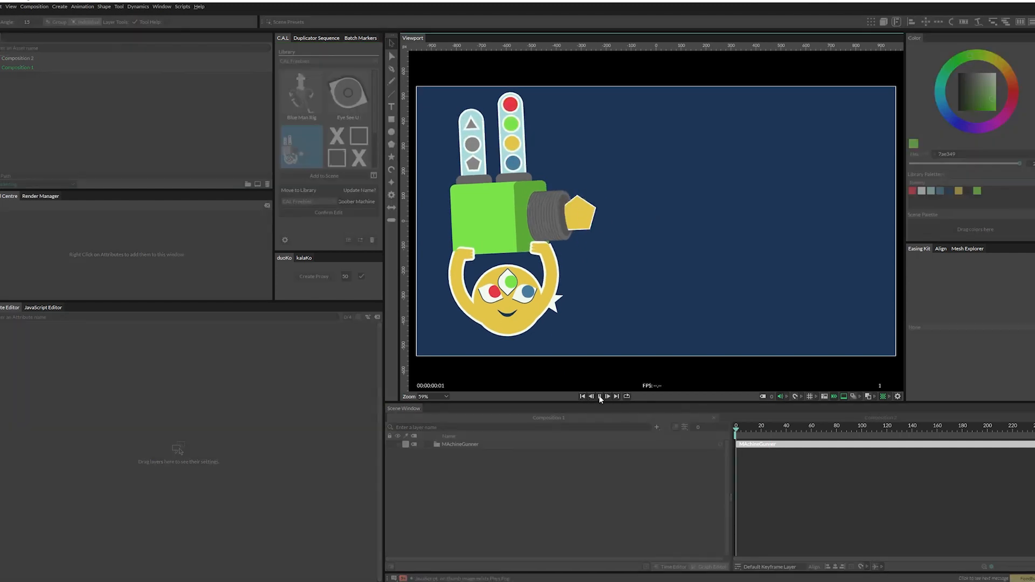
Play the Goober Machine animation and load the Phys Pop particle burst
{"action": "left_click", "coordinate": [598, 396]}
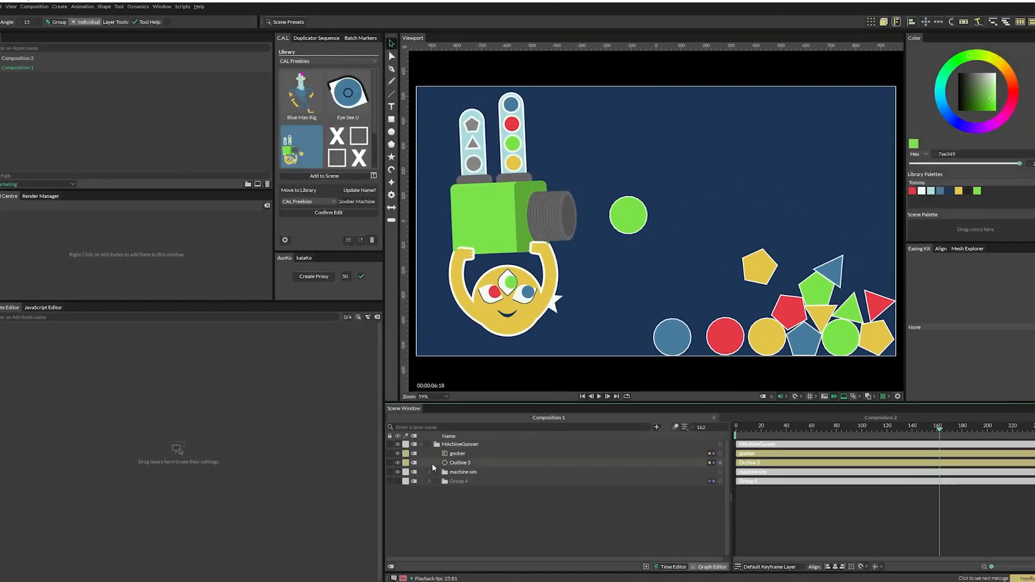
{"action": "left_click", "coordinate": [429, 480]}
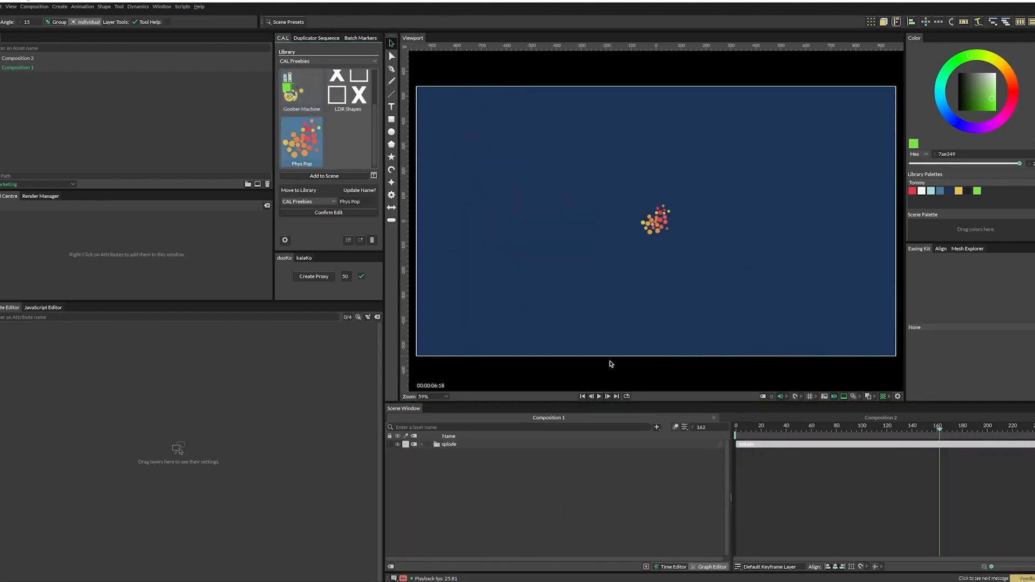
Switch to the C.A.L robot title scene and play its animation
{"action": "left_click", "coordinate": [600, 396]}
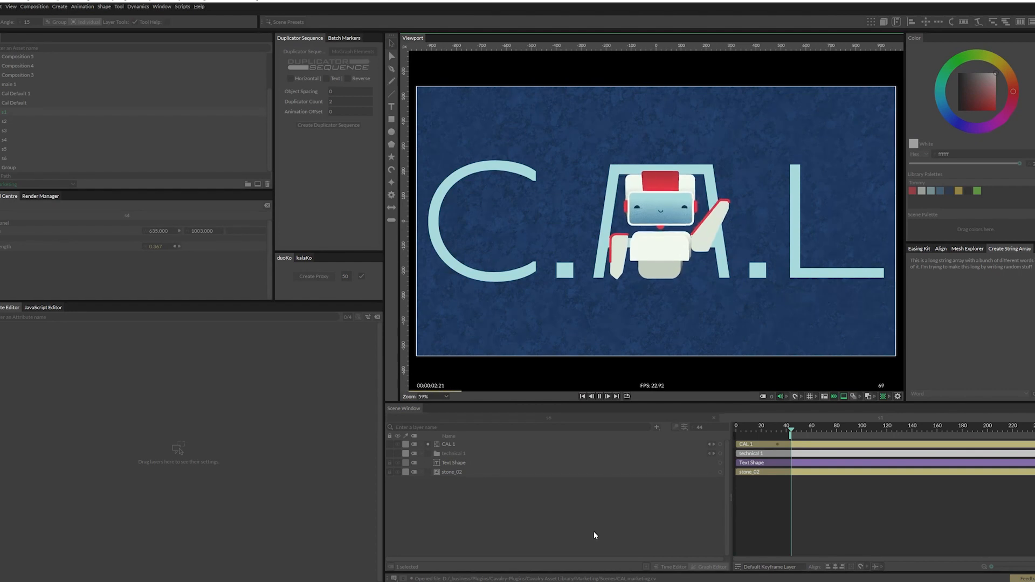
{"action": "left_click", "coordinate": [598, 396]}
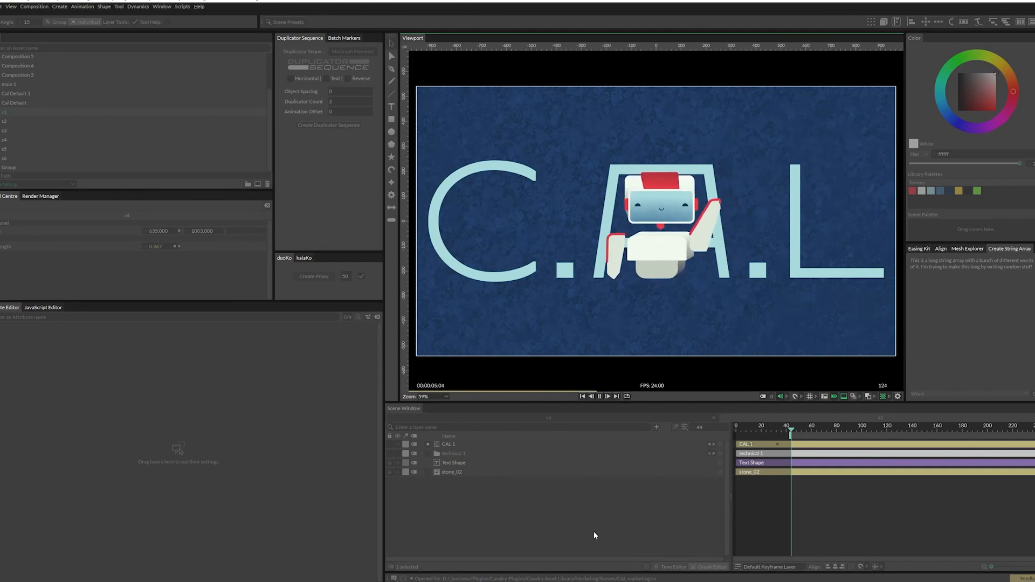